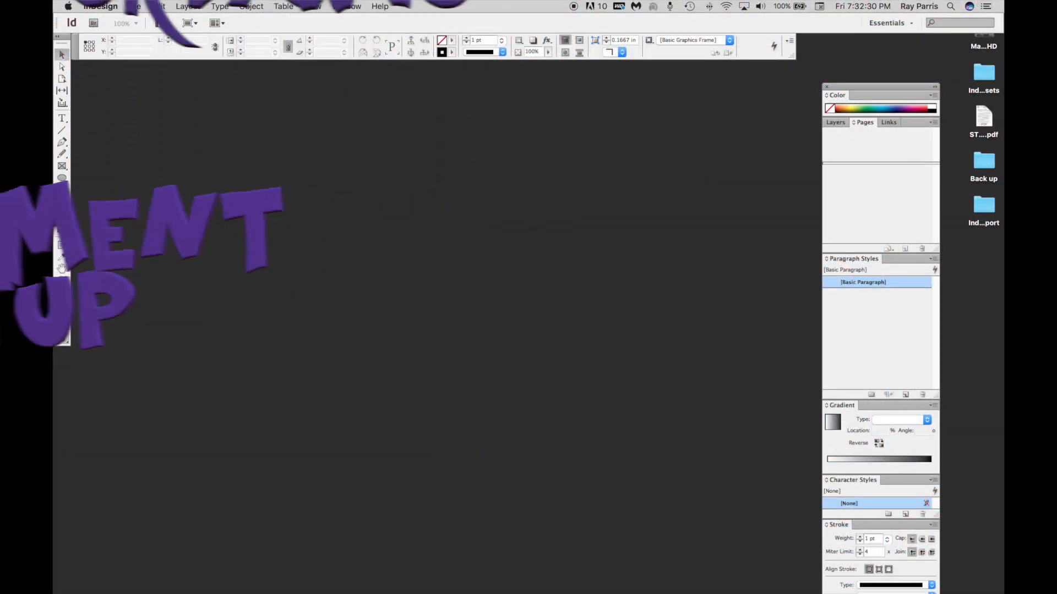
Start a new document from the File menu, showing default Letter print settings
click(134, 6)
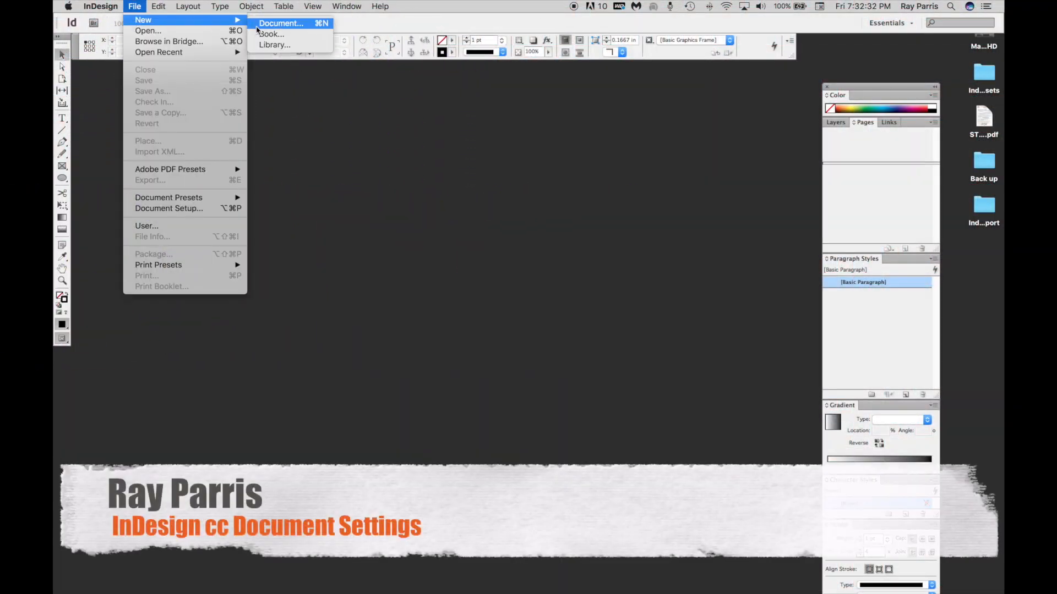
click(280, 23)
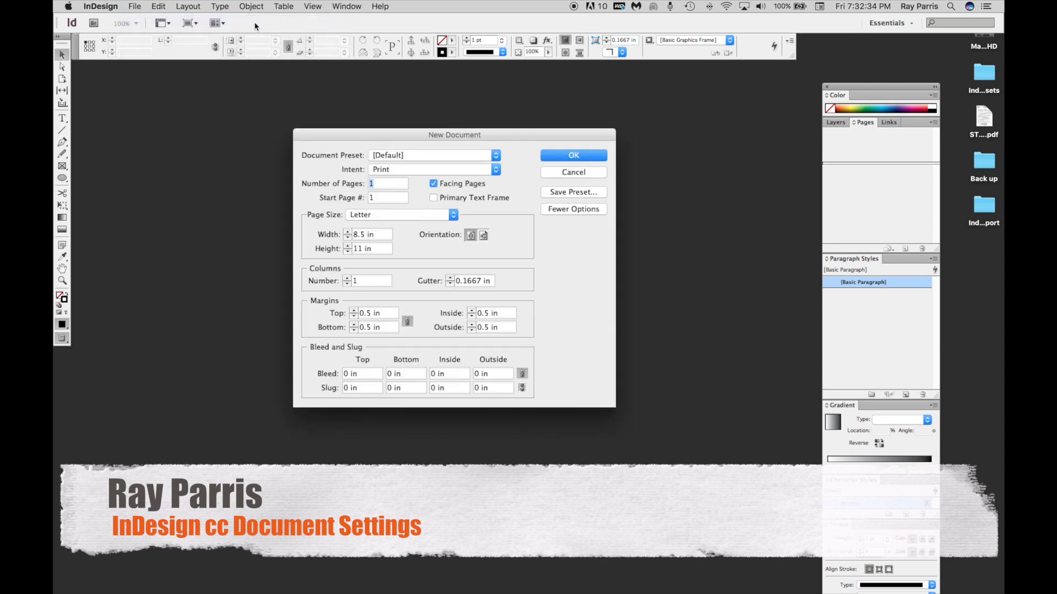
Keep the Default preset and Print intent, and select the Number of Pages value
drag(454, 135, 434, 142)
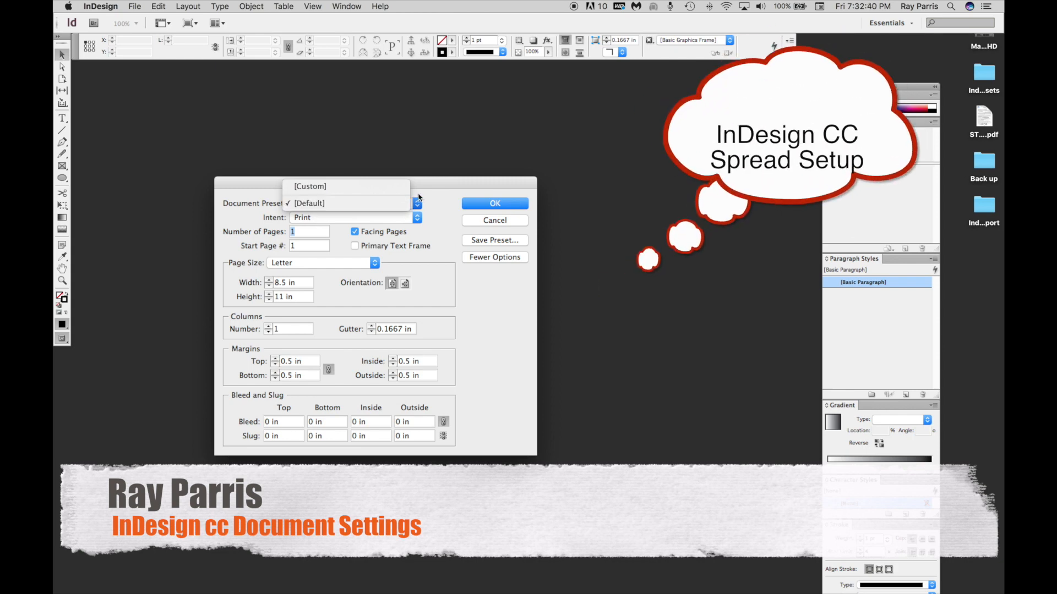
click(309, 203)
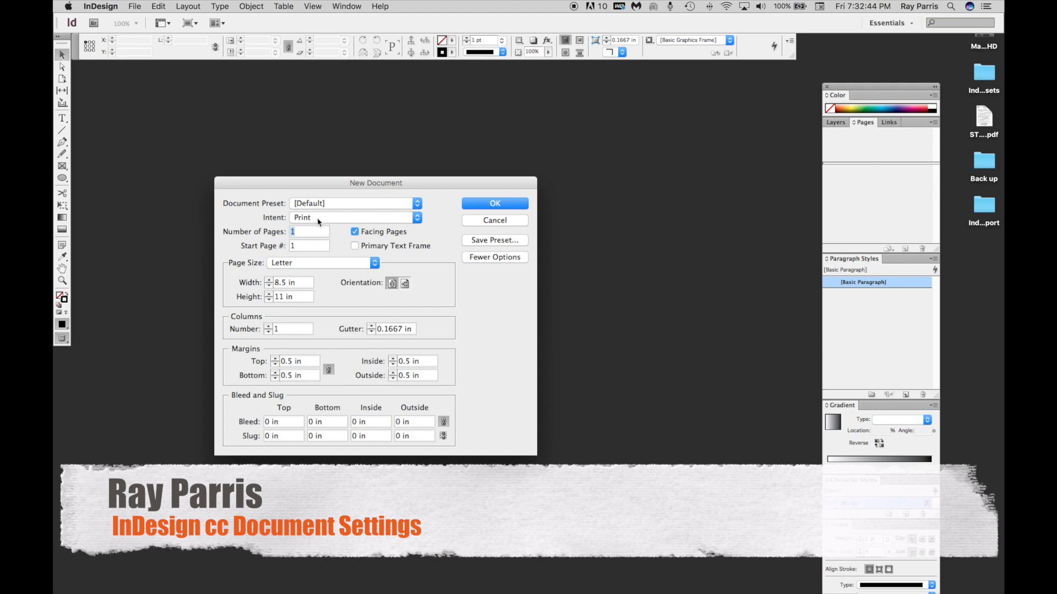
click(350, 217)
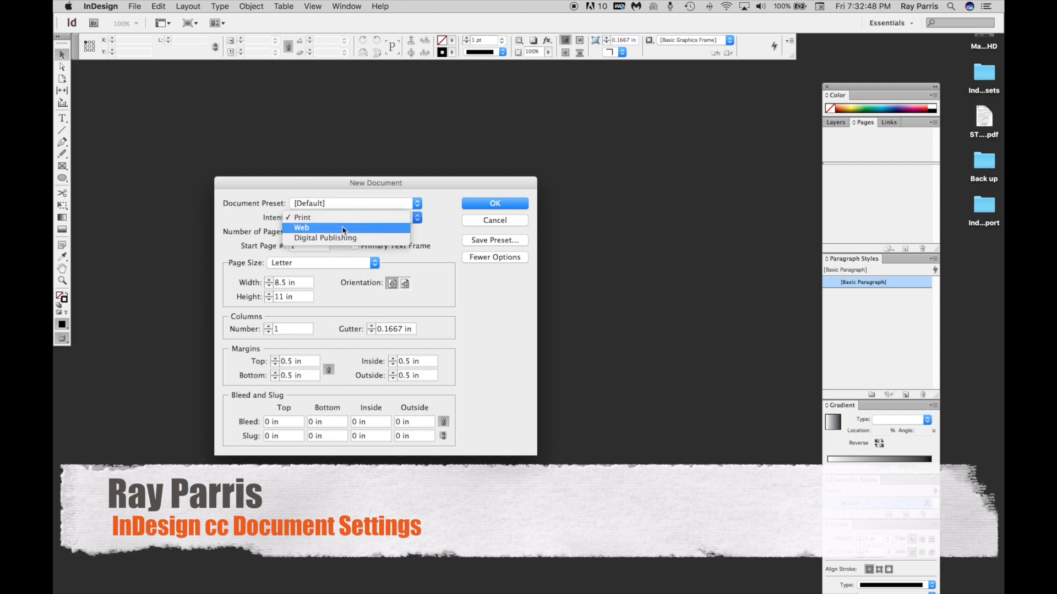
mouse_move(331, 217)
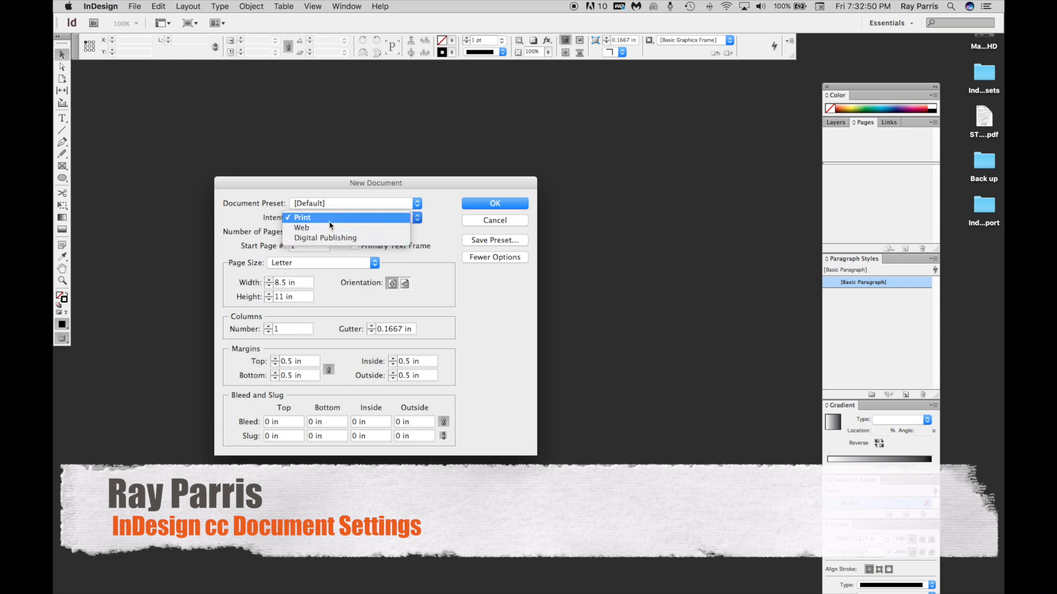
click(301, 216)
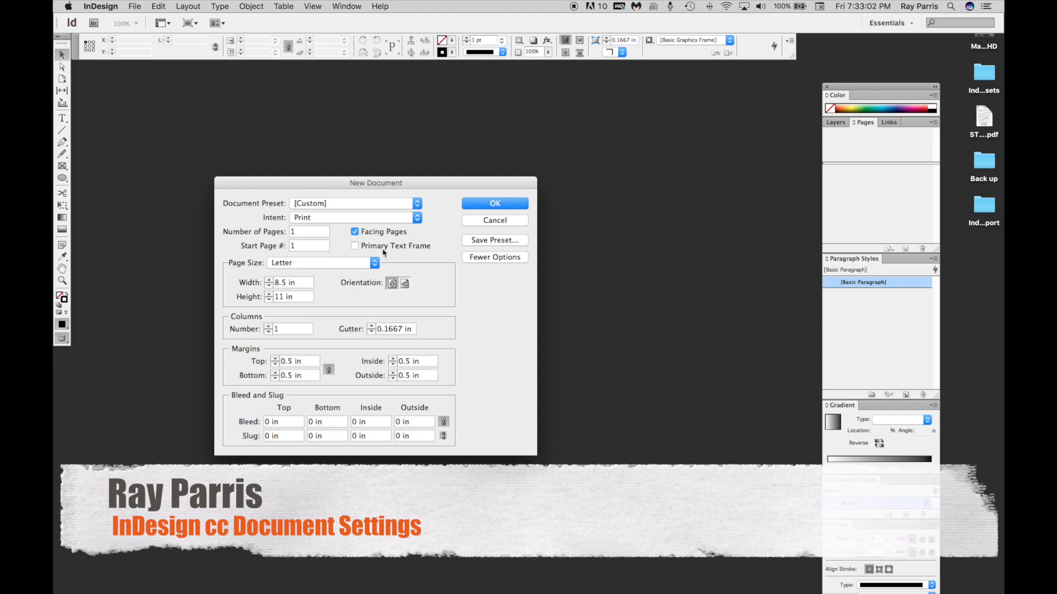
click(309, 231)
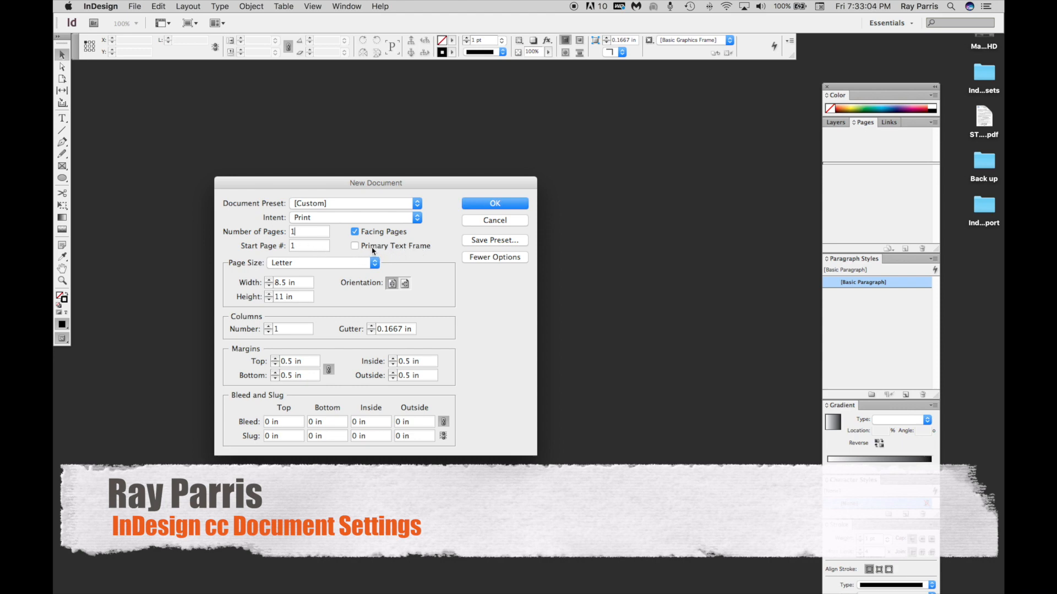
click(354, 231)
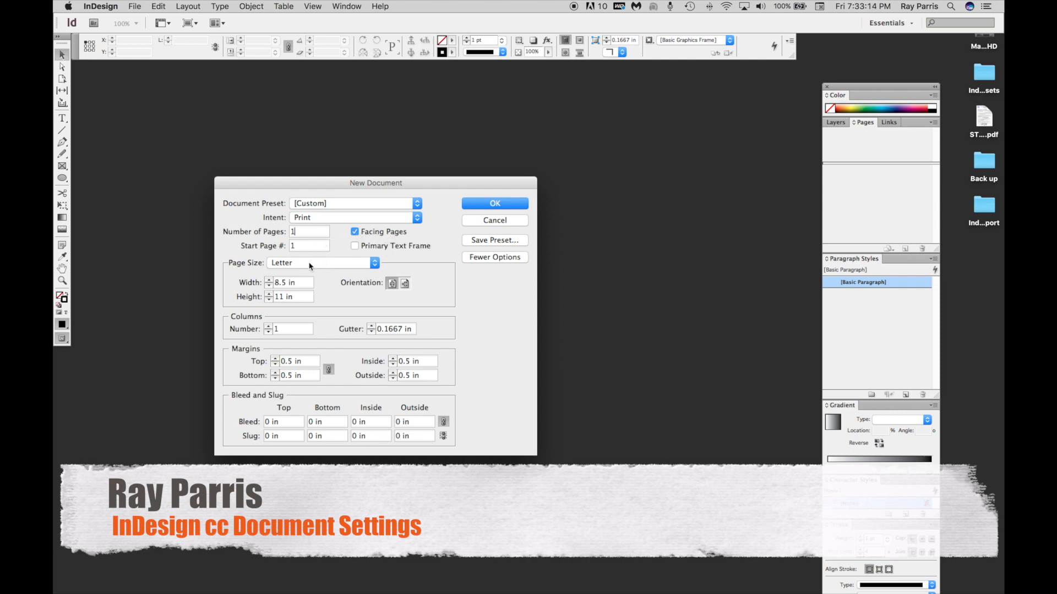
click(317, 262)
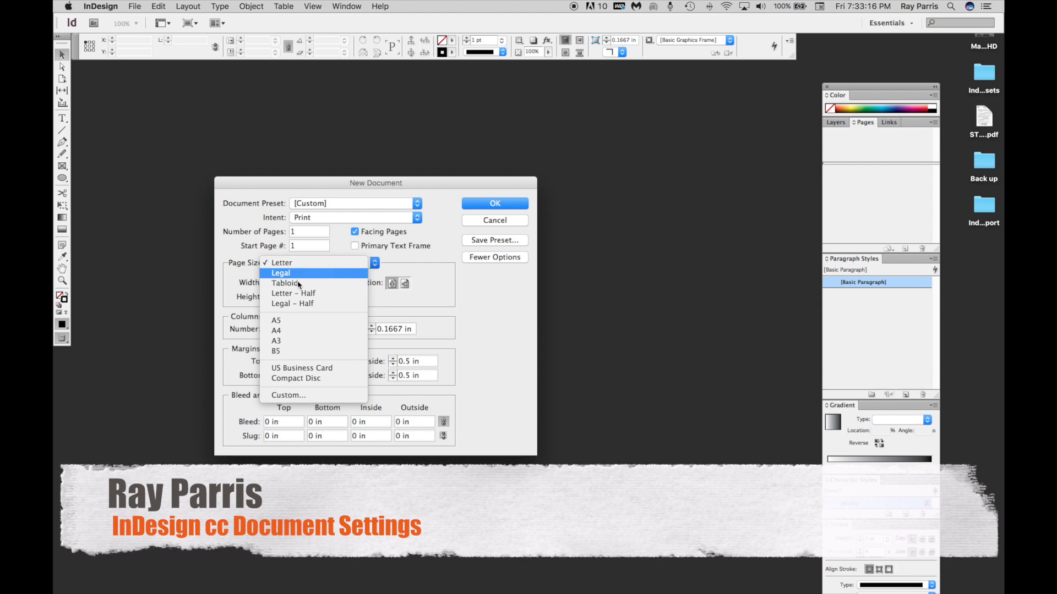
click(280, 273)
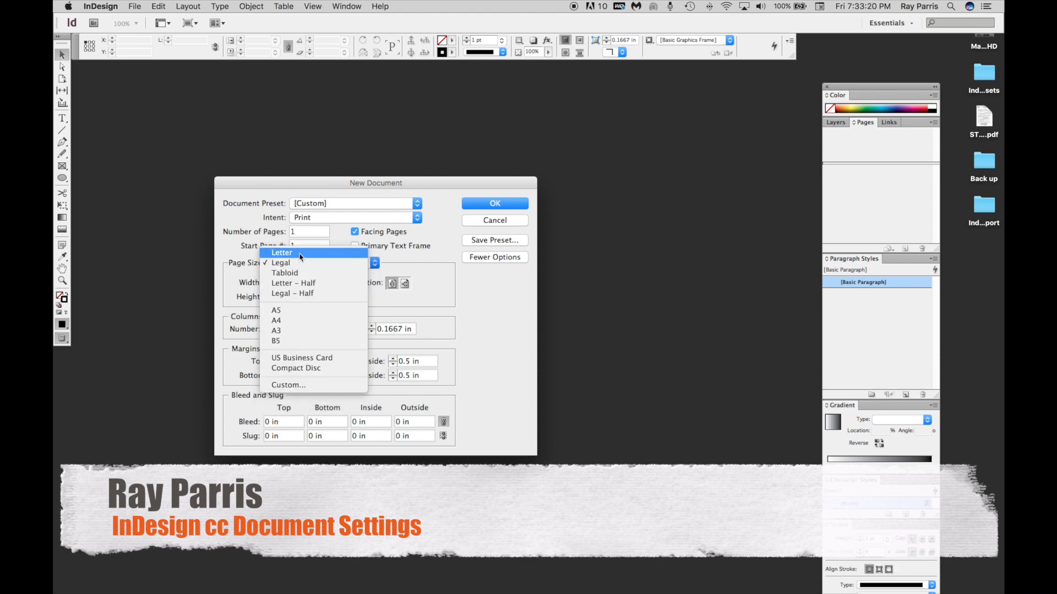
mouse_move(305, 397)
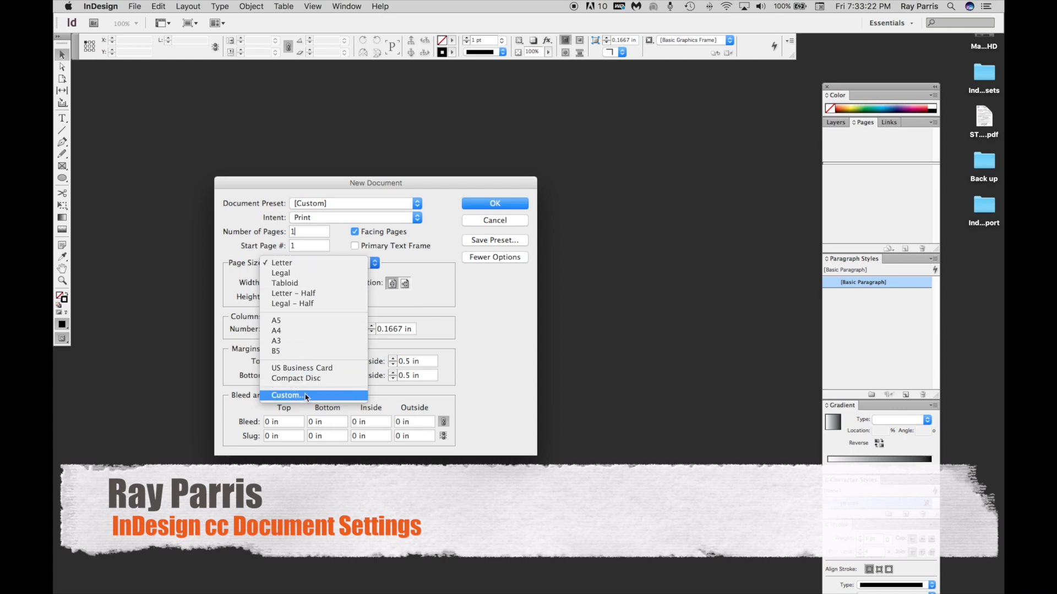
mouse_move(403, 322)
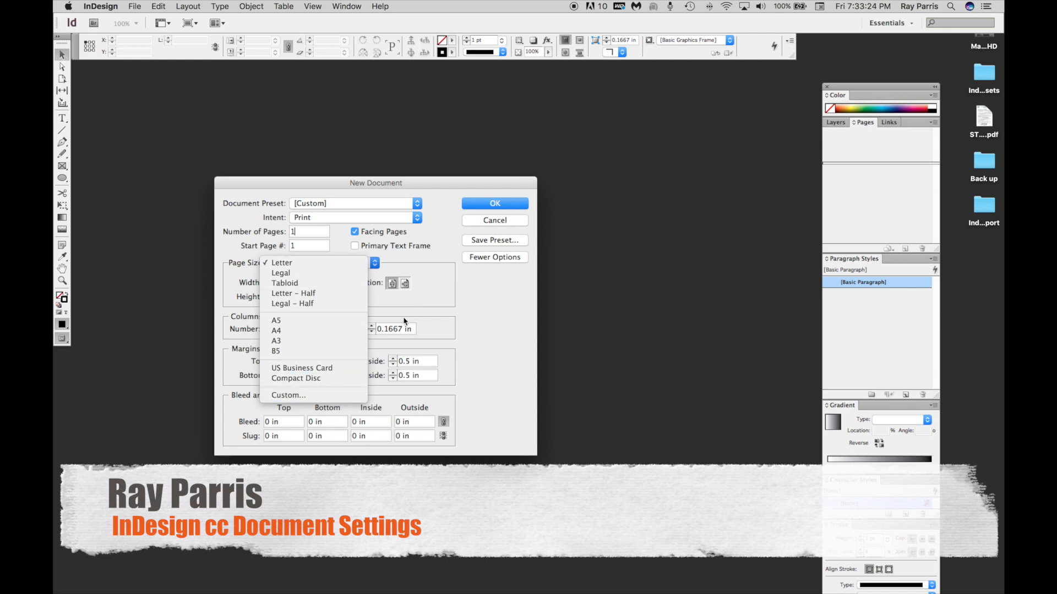
click(281, 263)
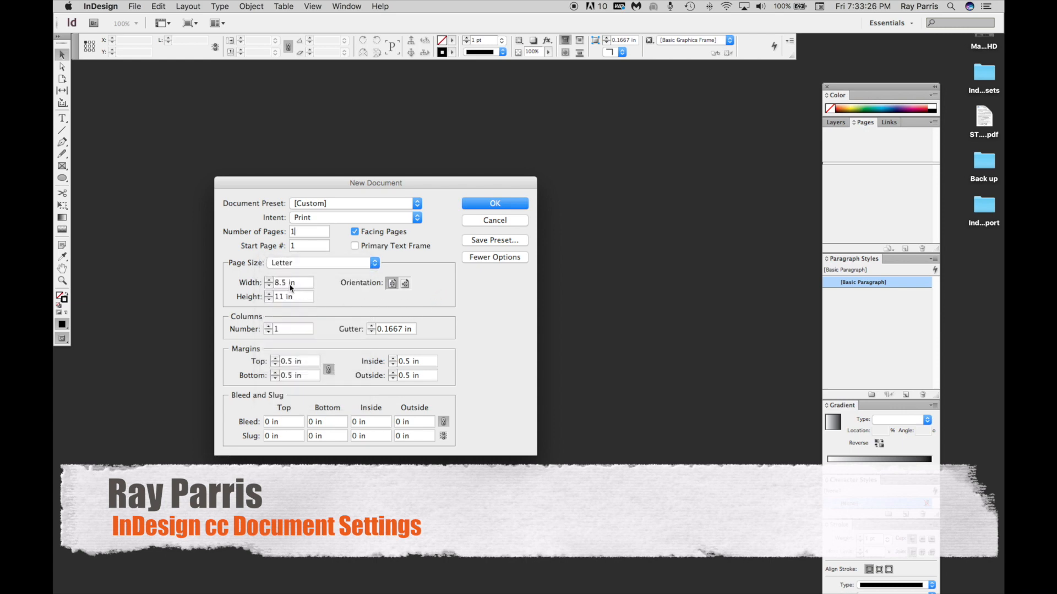
click(404, 283)
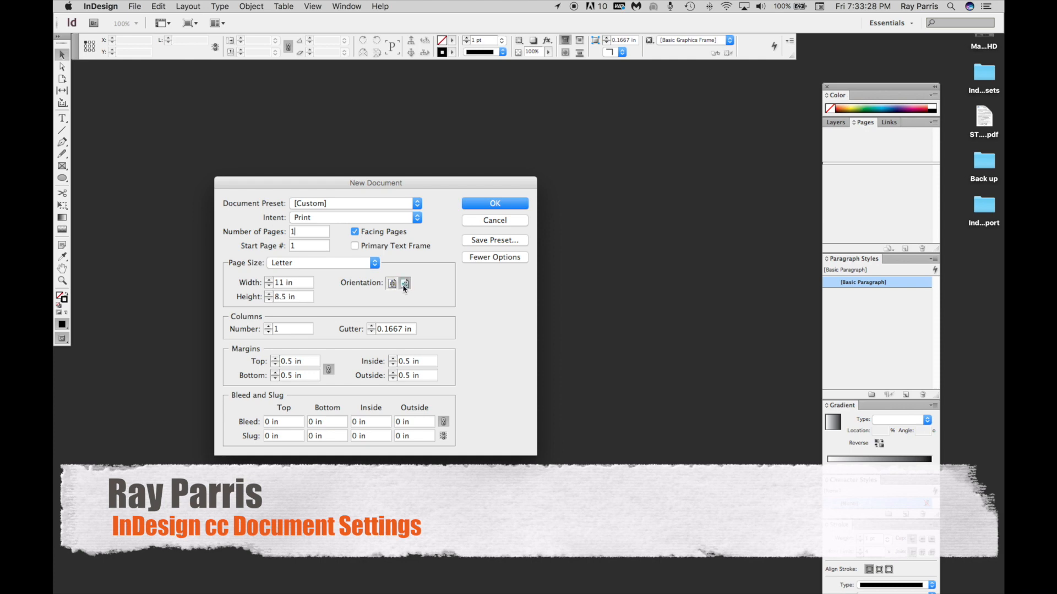
click(393, 282)
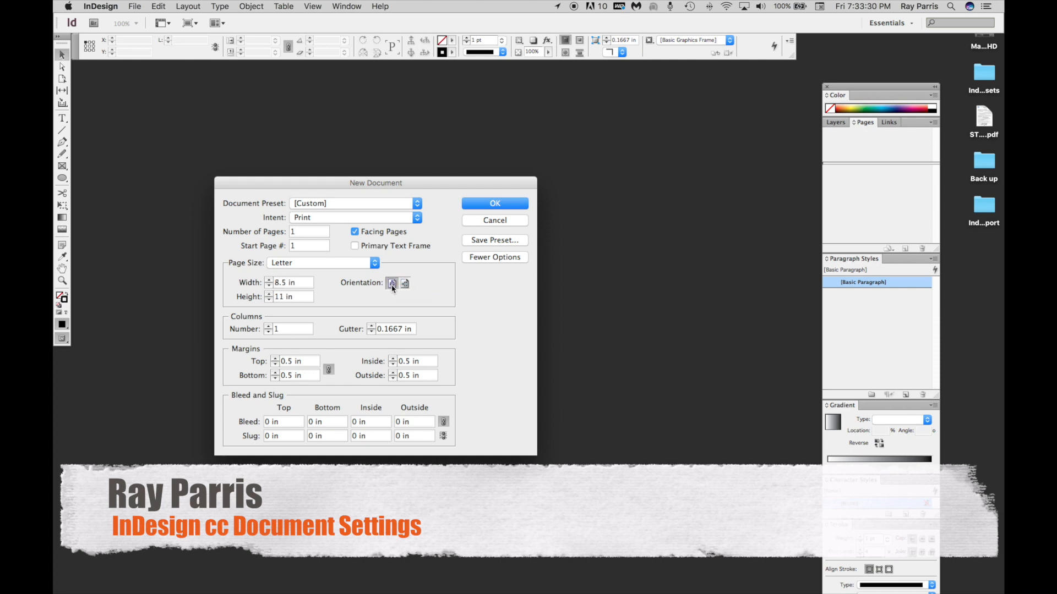
click(404, 283)
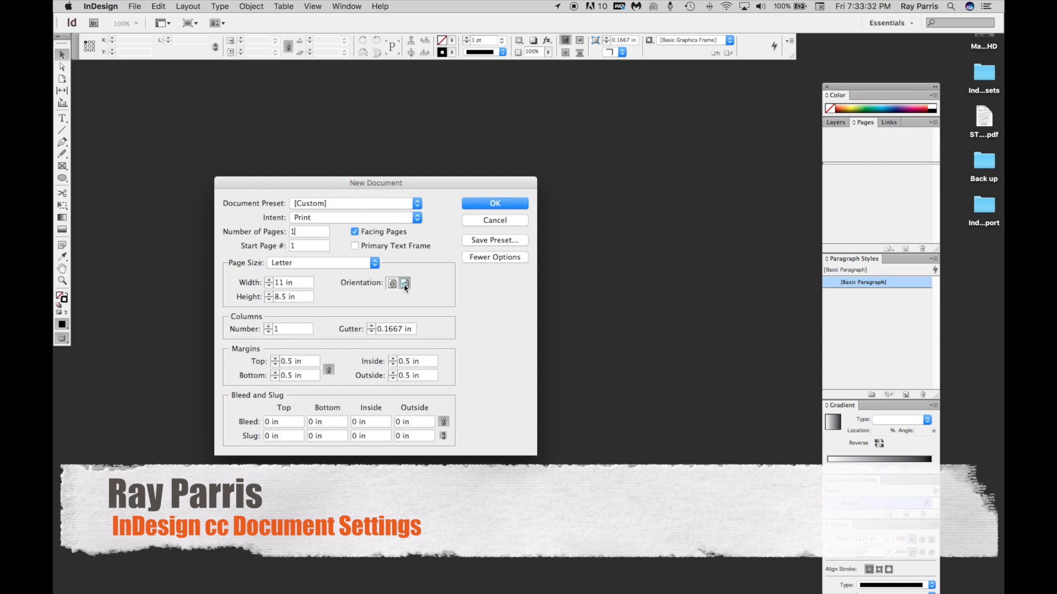
click(392, 283)
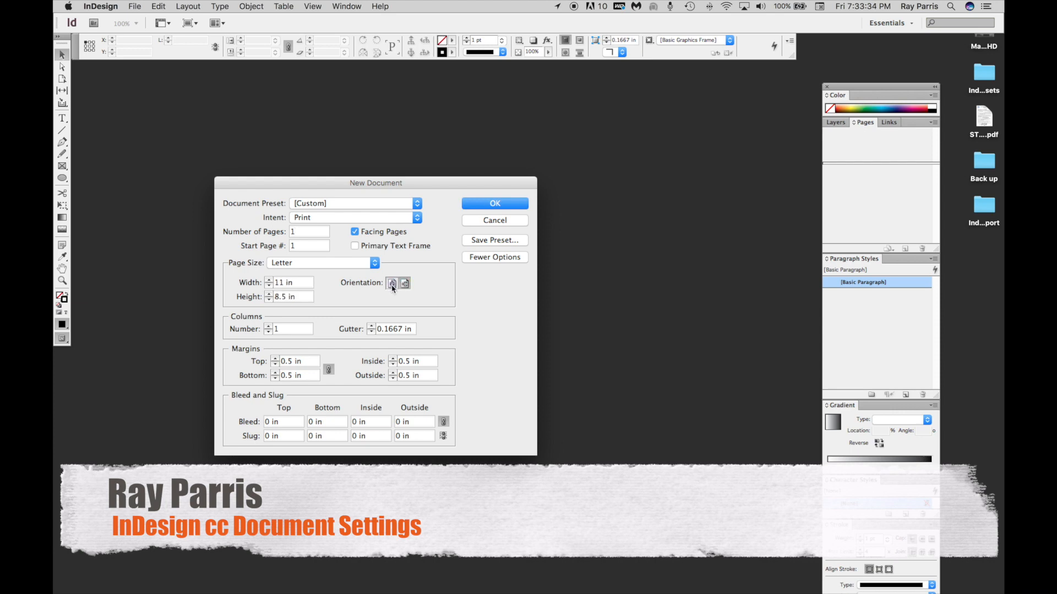
click(392, 282)
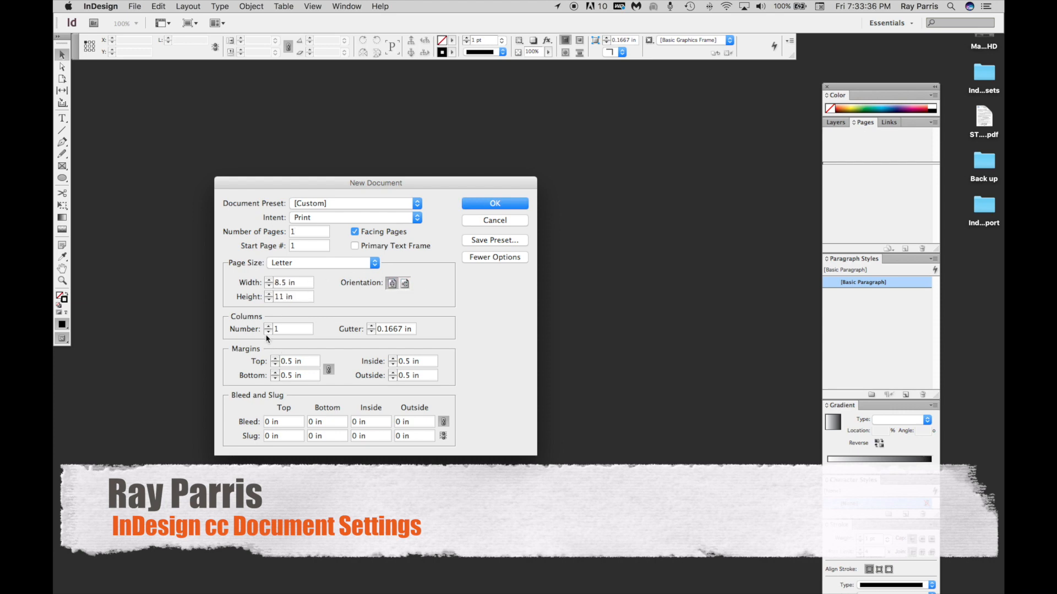
Raise the column count to 2, keeping 0.5 in margins
click(268, 326)
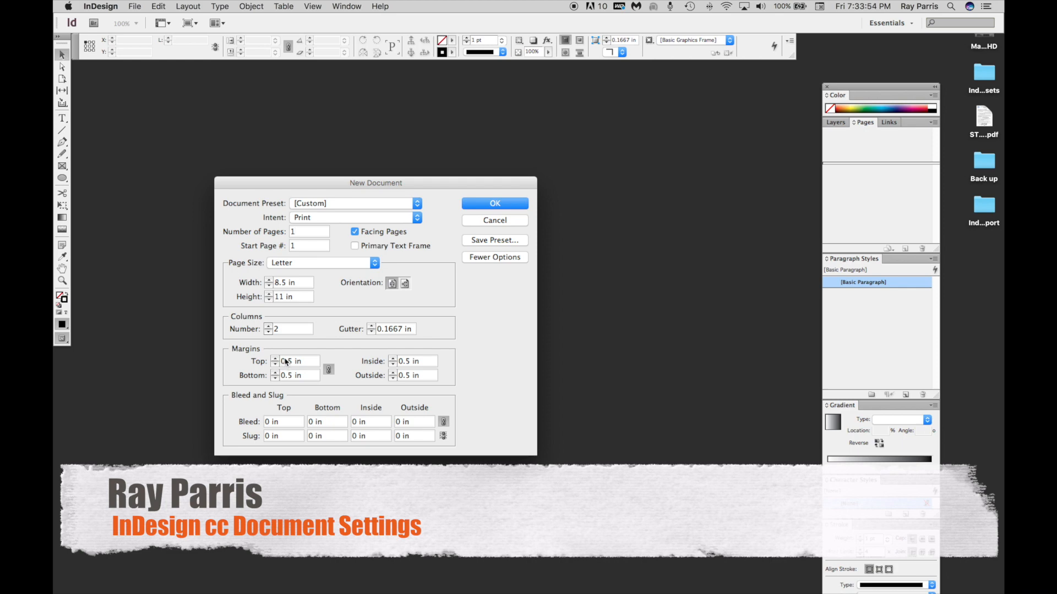
click(309, 231)
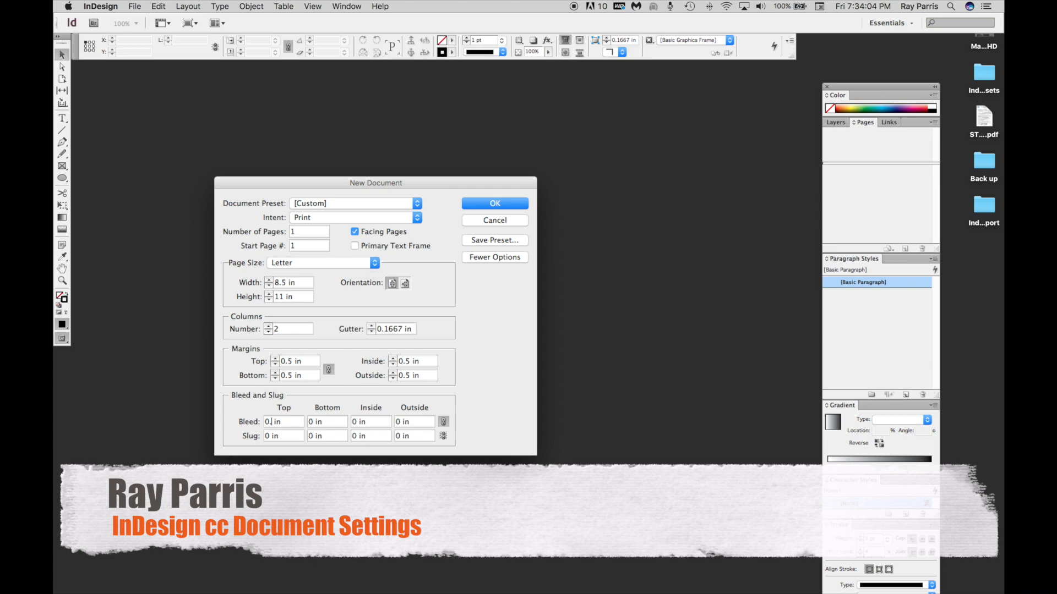
Enter a 0.2 in top bleed and link all four bleed sides to match
text(0.2 in)
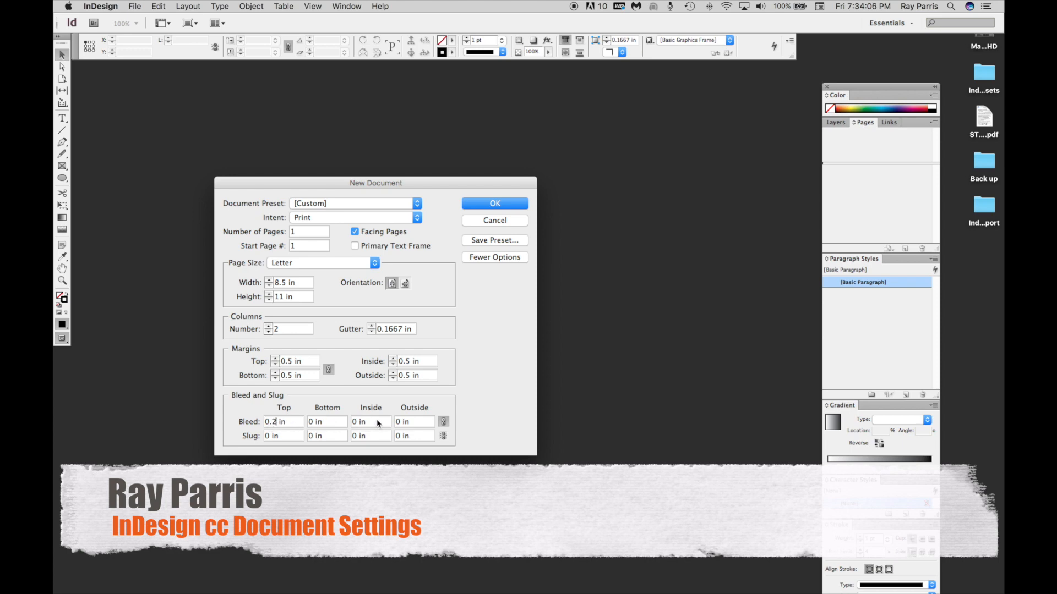
click(444, 421)
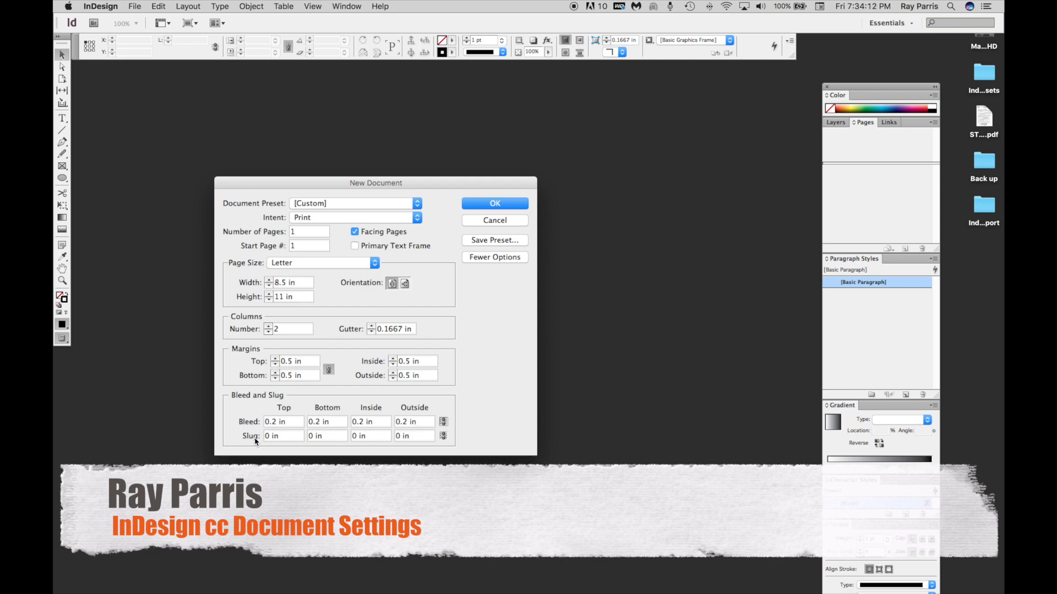
mouse_move(255, 436)
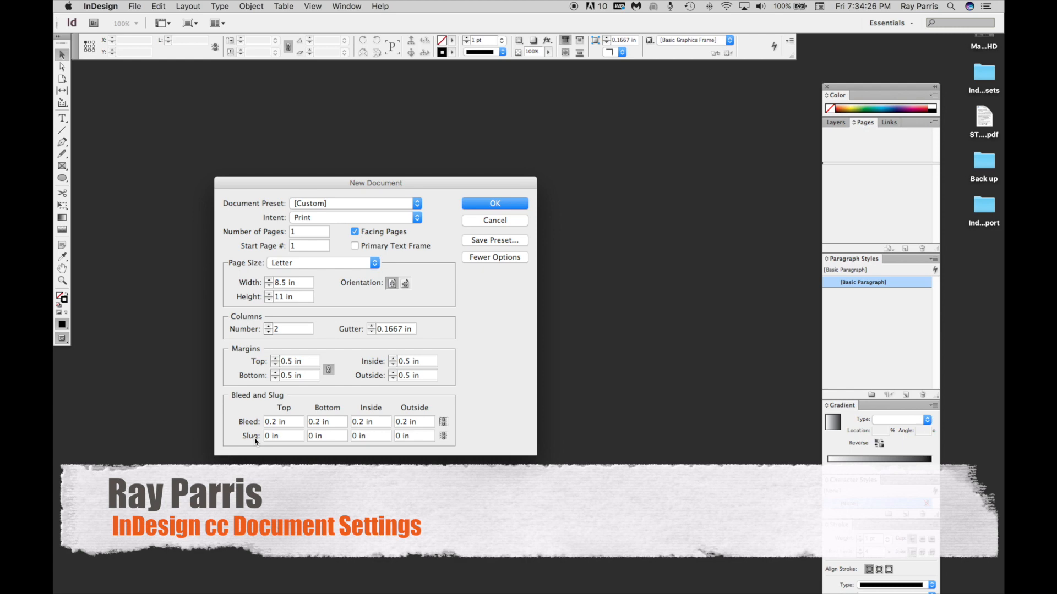
mouse_move(441, 366)
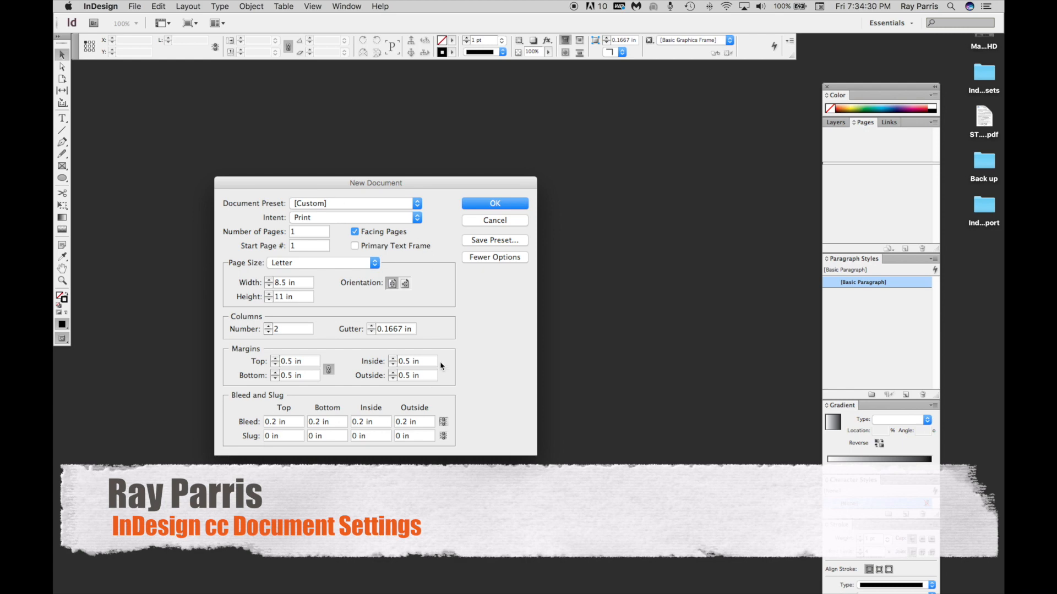
Confirm the settings to create the two-column Letter document with bleed
click(494, 203)
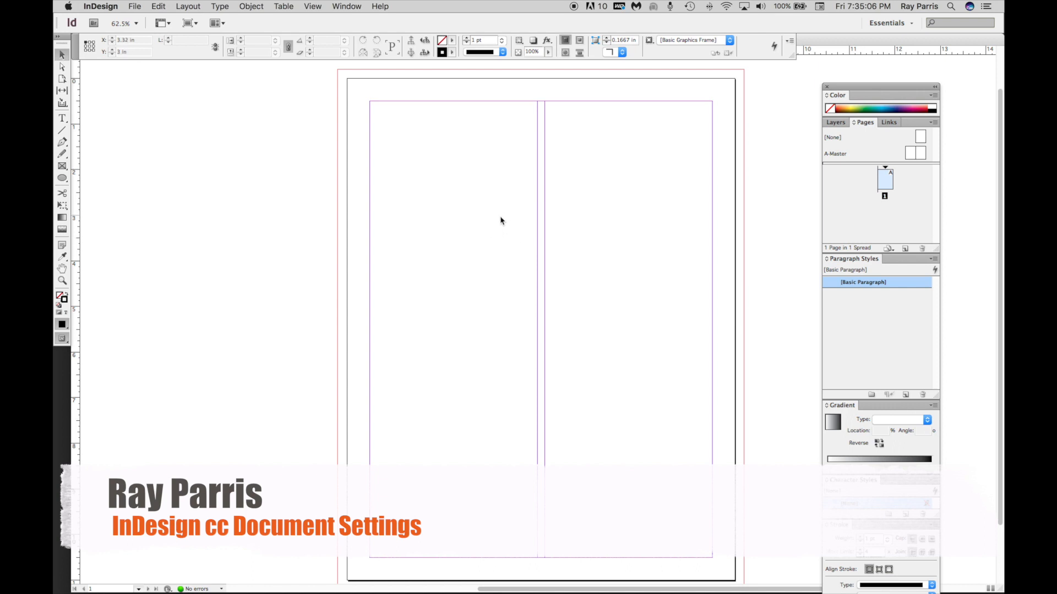
mouse_move(527, 185)
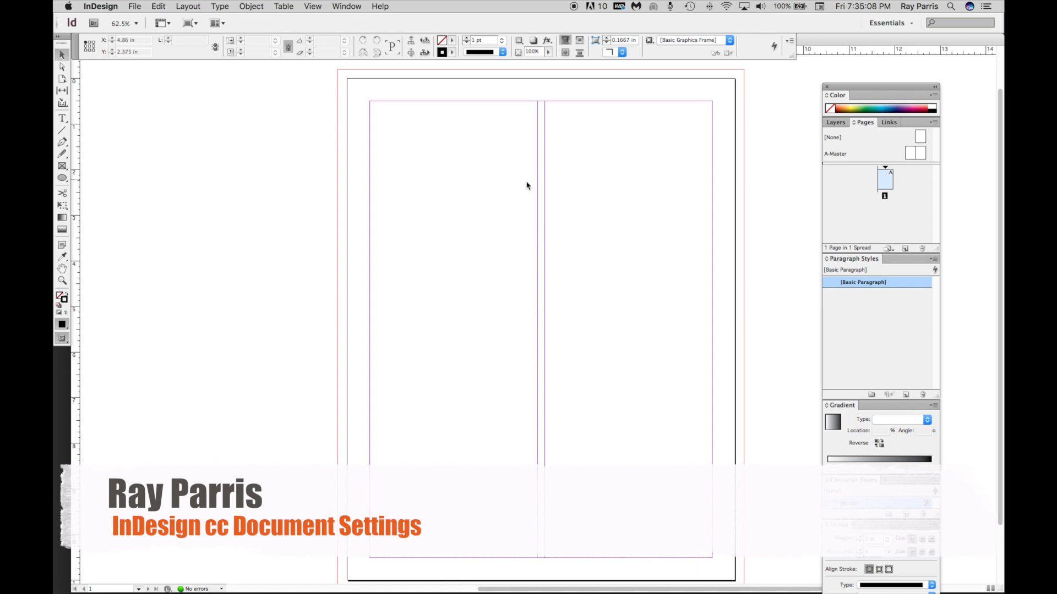
mouse_move(517, 270)
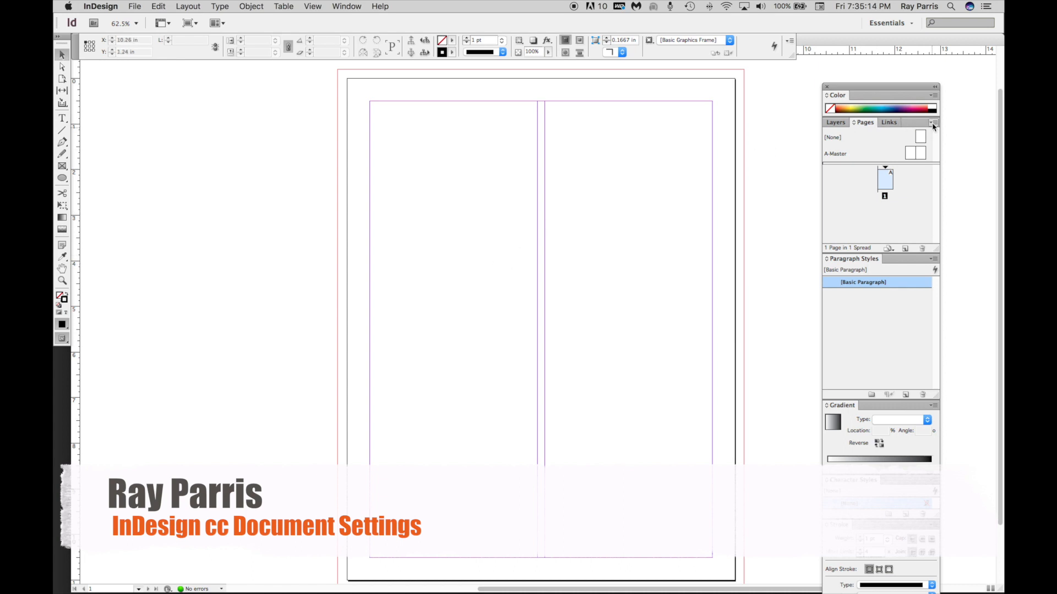
click(135, 6)
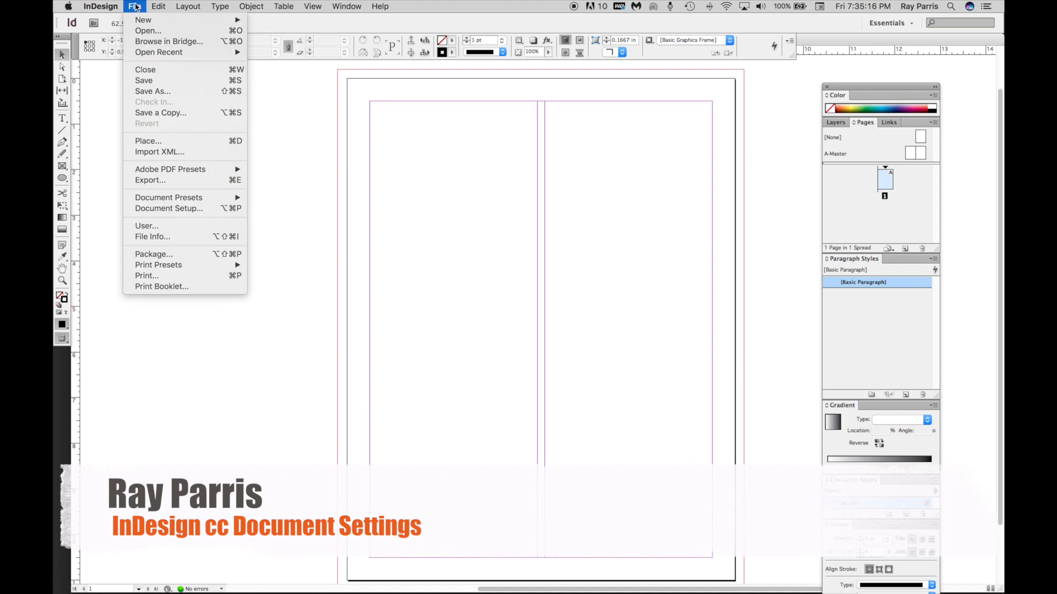
mouse_move(168, 208)
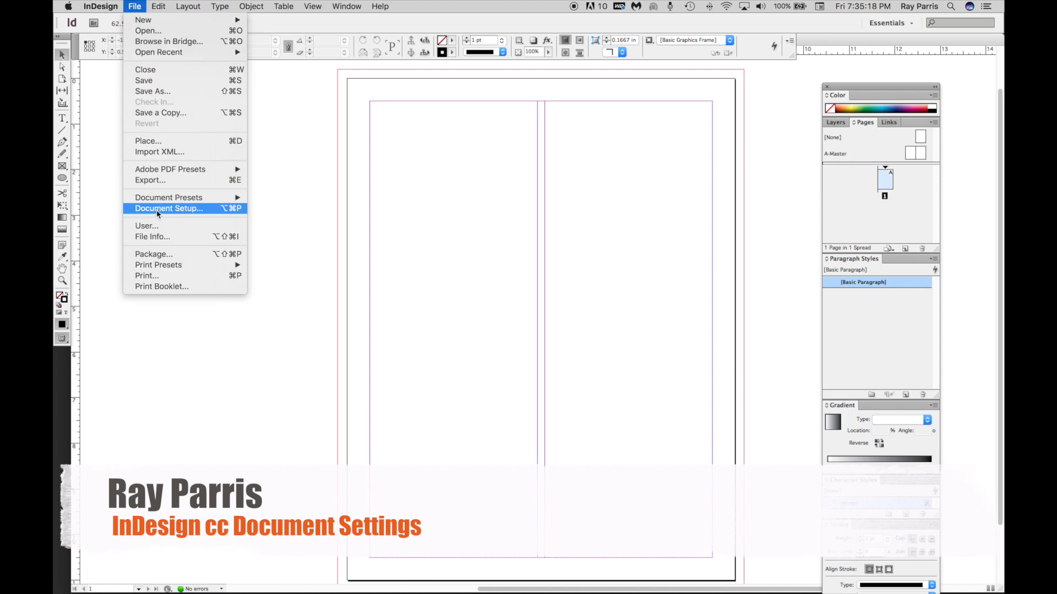
Switch the page to landscape orientation, 11 by 8.5 in, in Document Setup
click(168, 208)
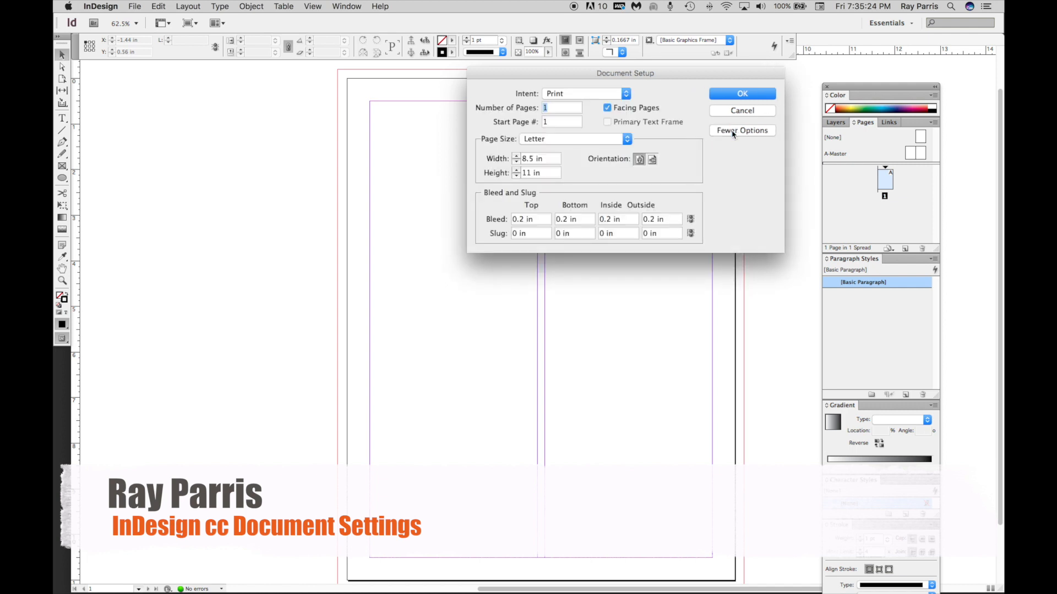
mouse_move(519, 192)
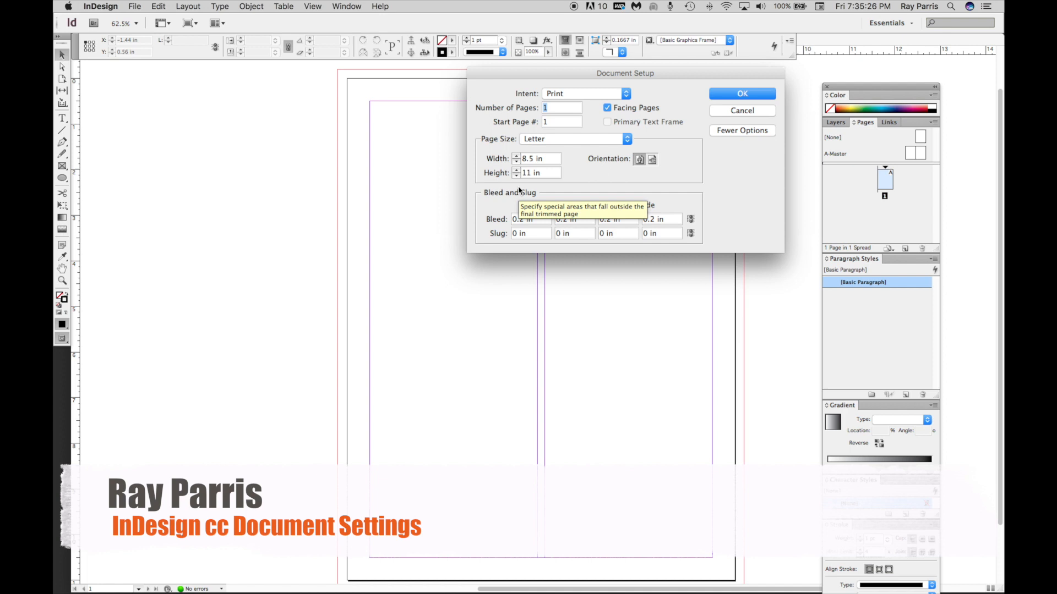
click(651, 159)
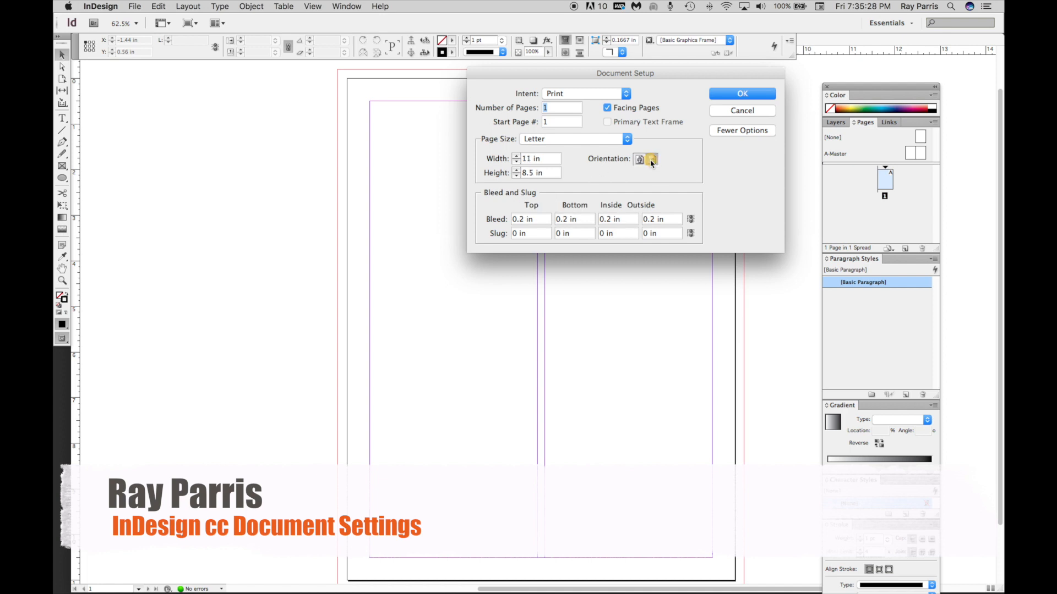
click(741, 93)
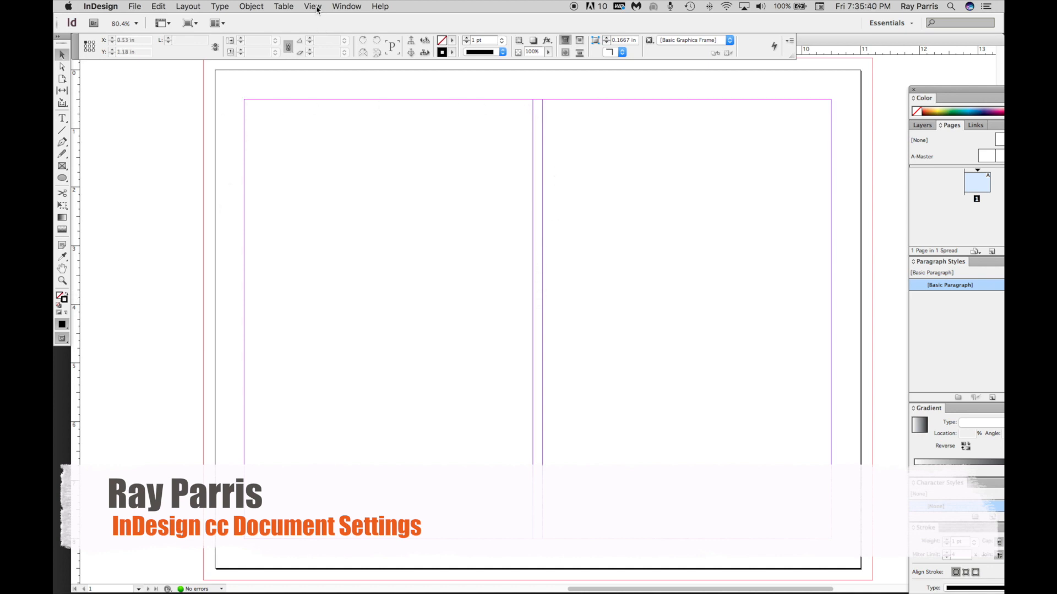
click(312, 6)
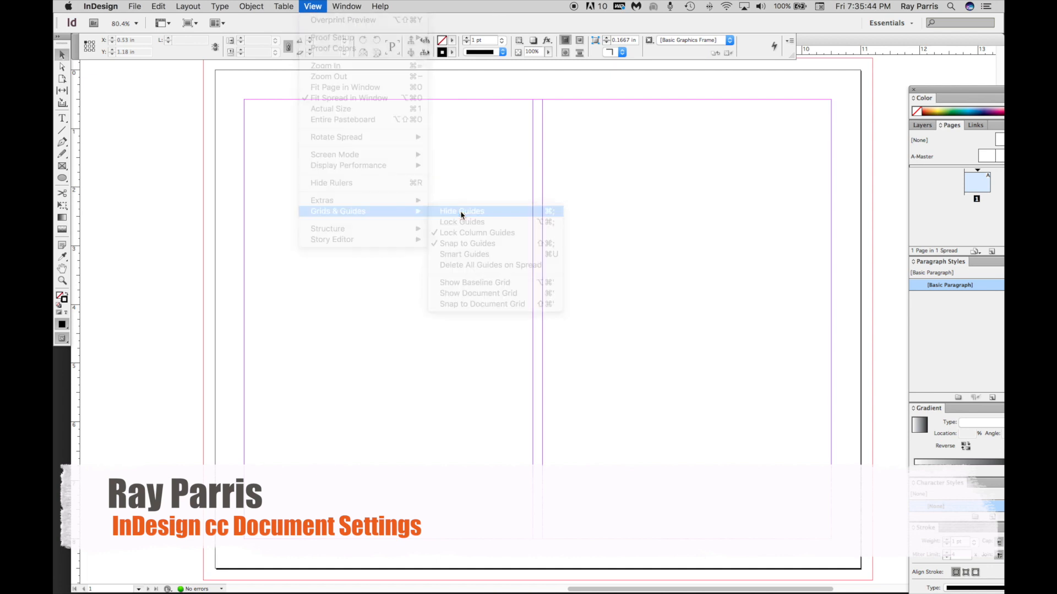
click(461, 211)
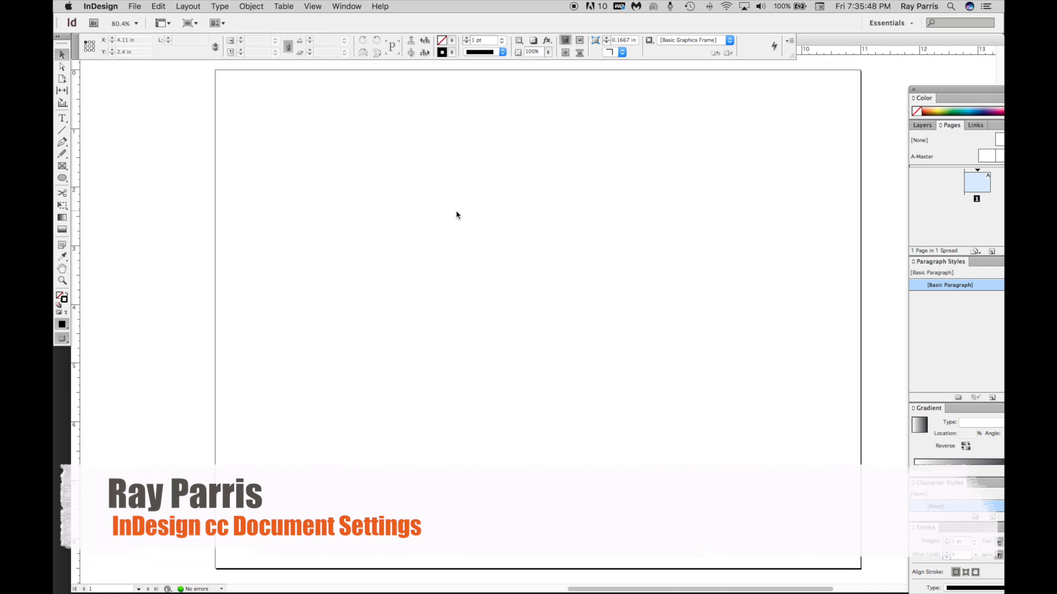
click(312, 6)
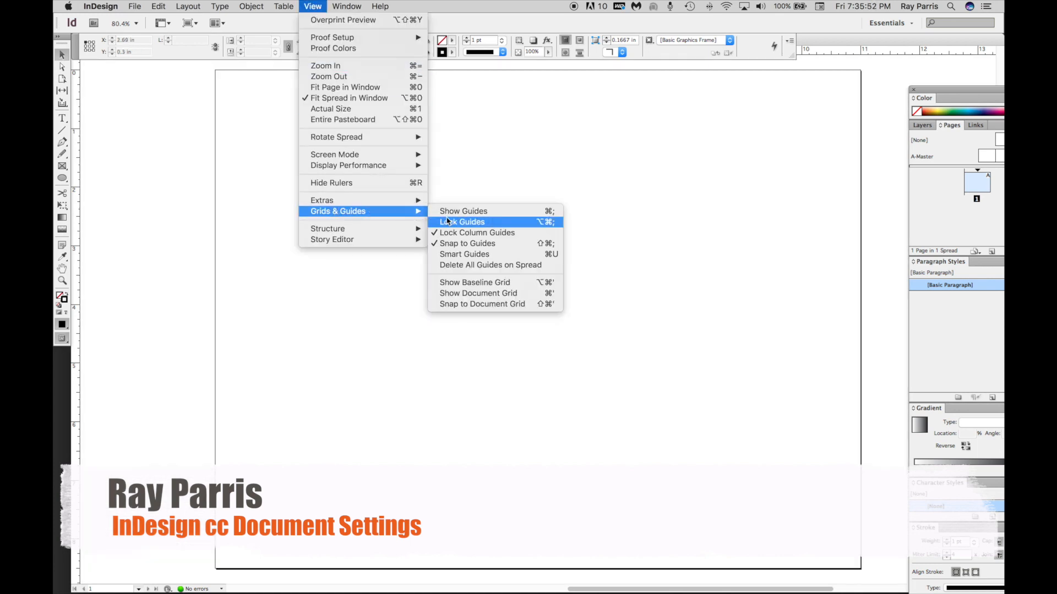
click(462, 210)
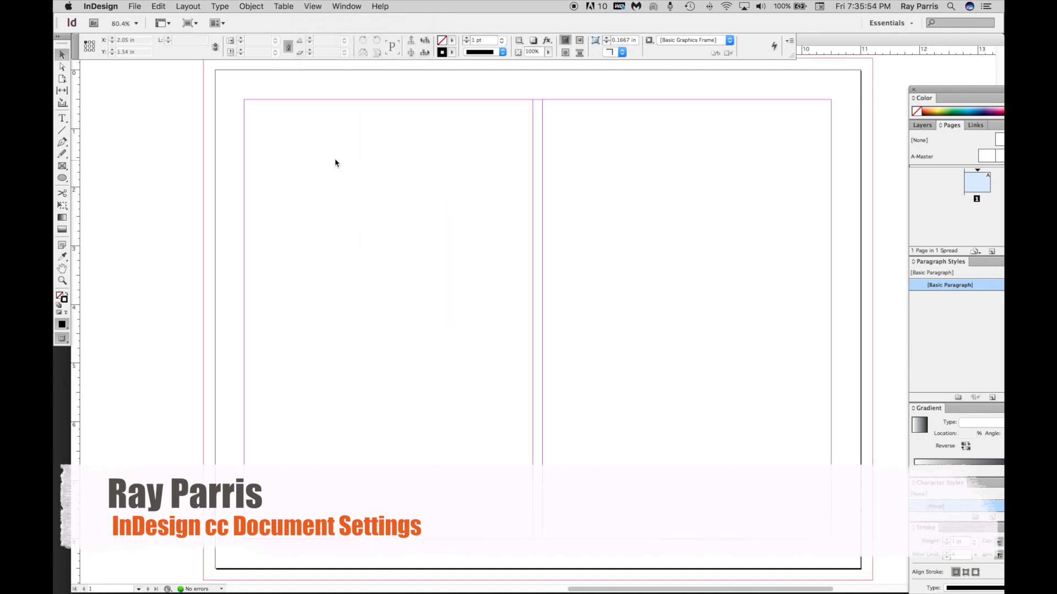
mouse_move(369, 168)
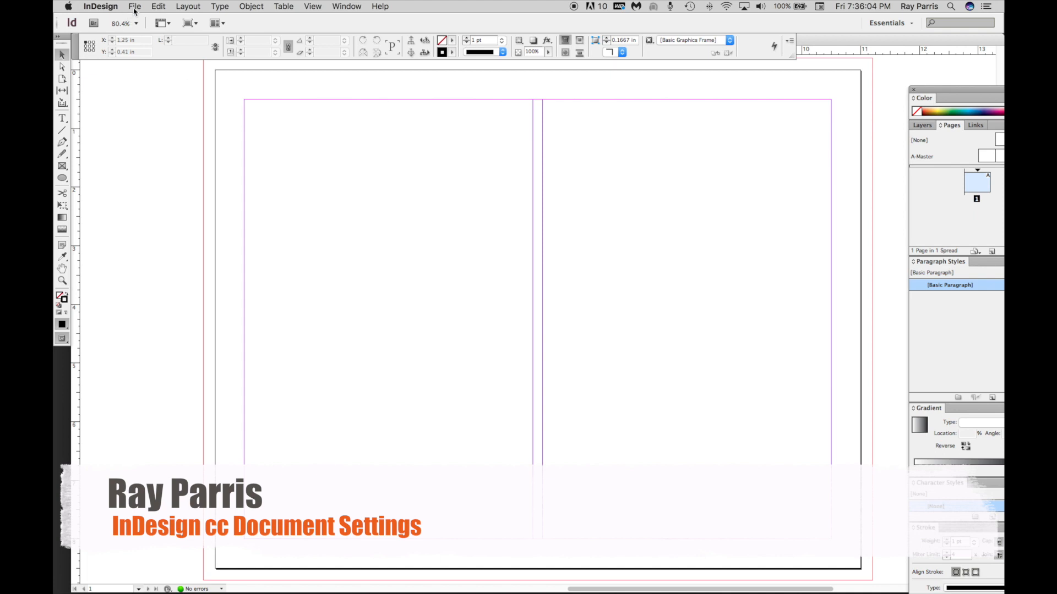
In Document Setup, return to portrait orientation and set the page count to 20
click(134, 6)
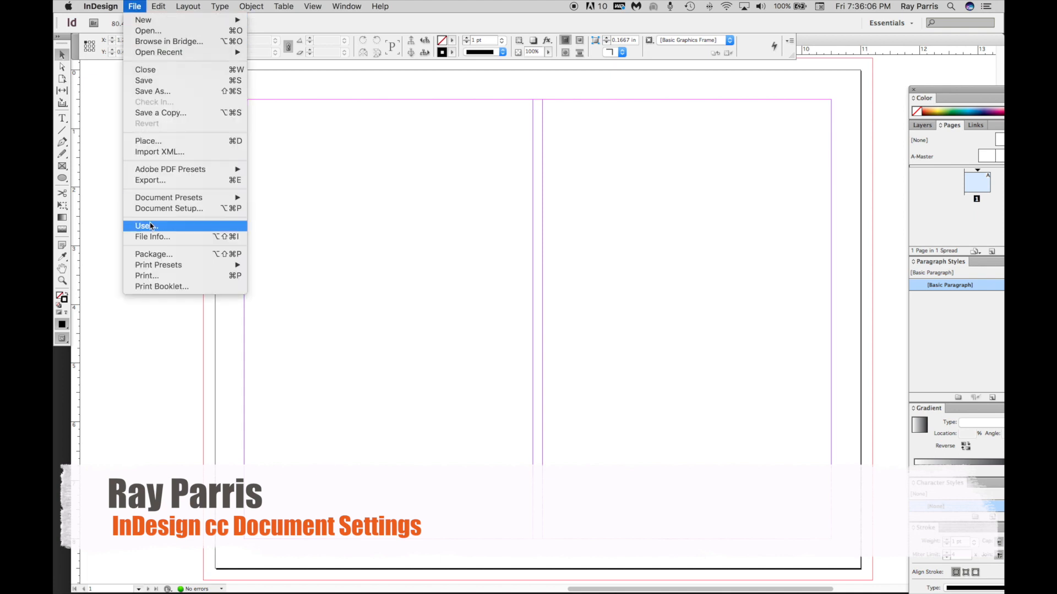
mouse_move(168, 208)
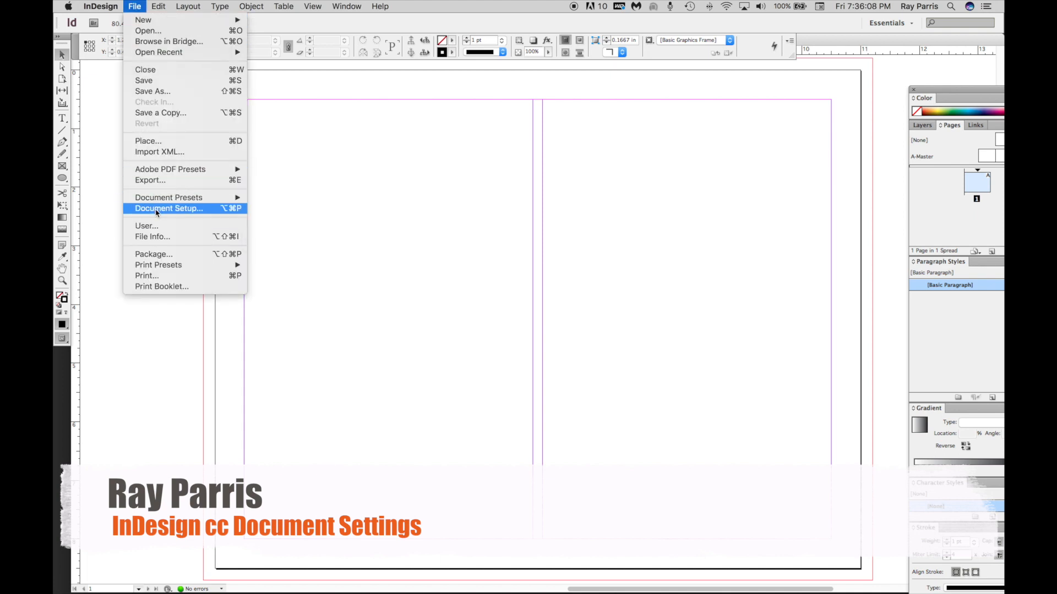
click(168, 208)
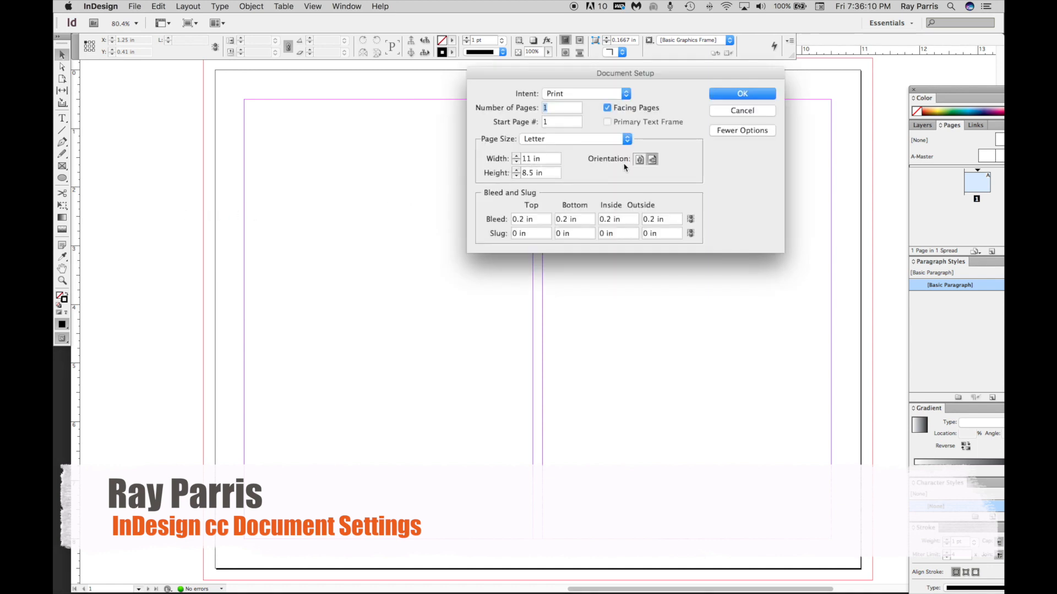
click(639, 159)
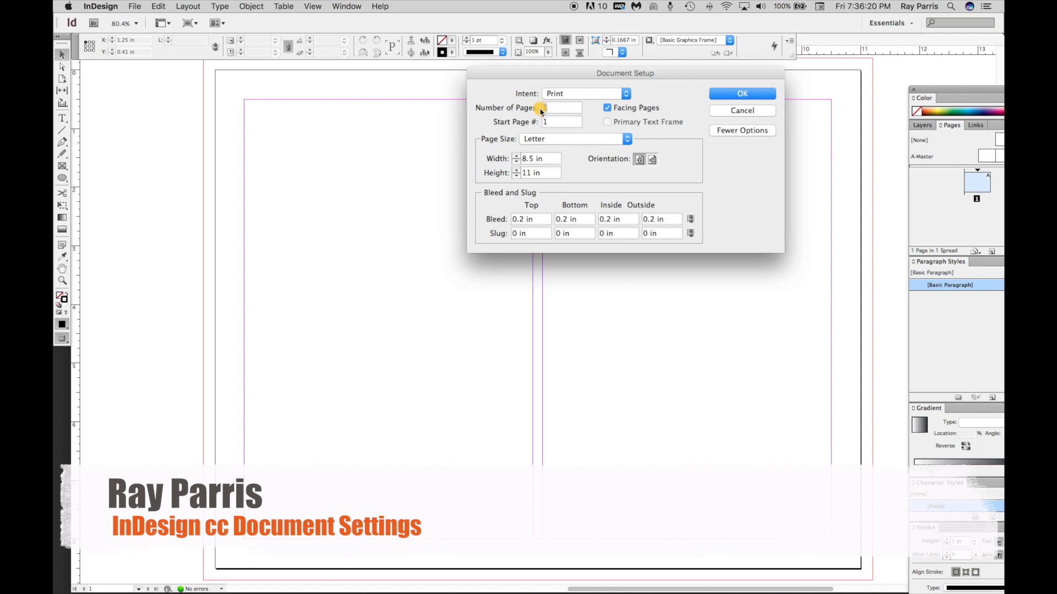
text(2)
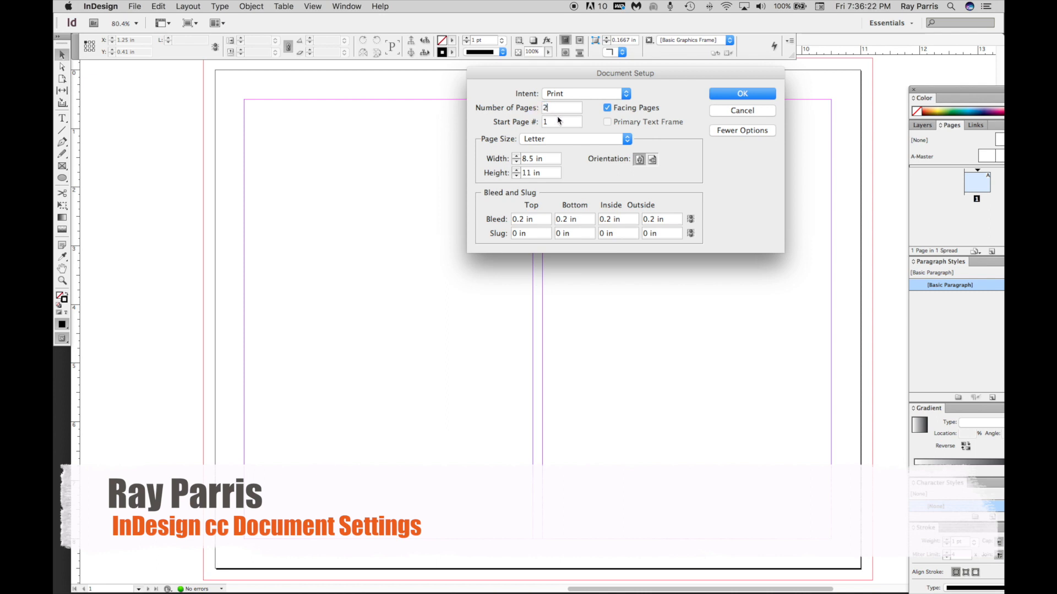
text(0)
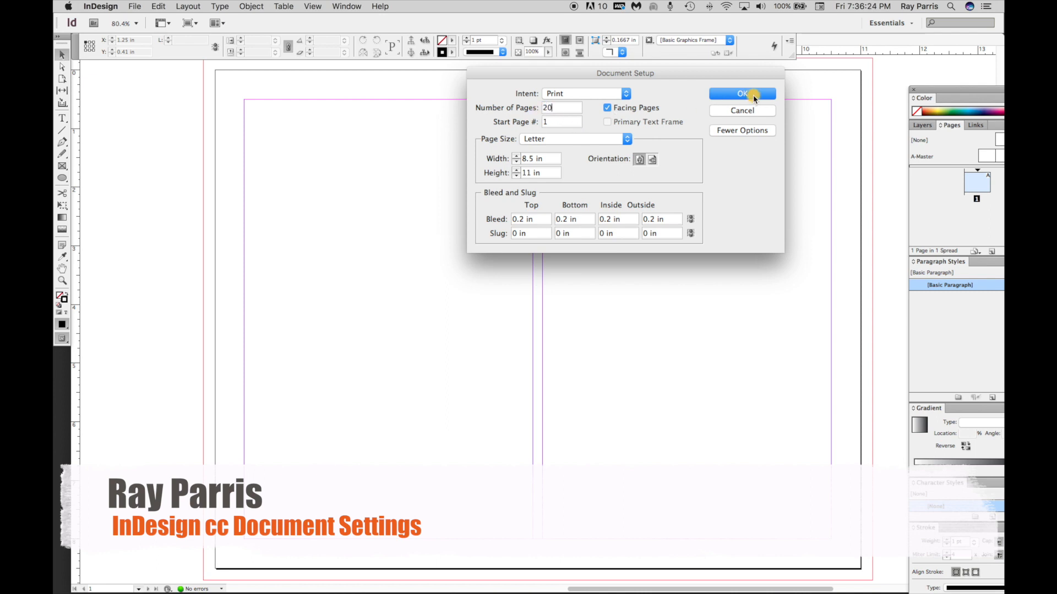
click(742, 93)
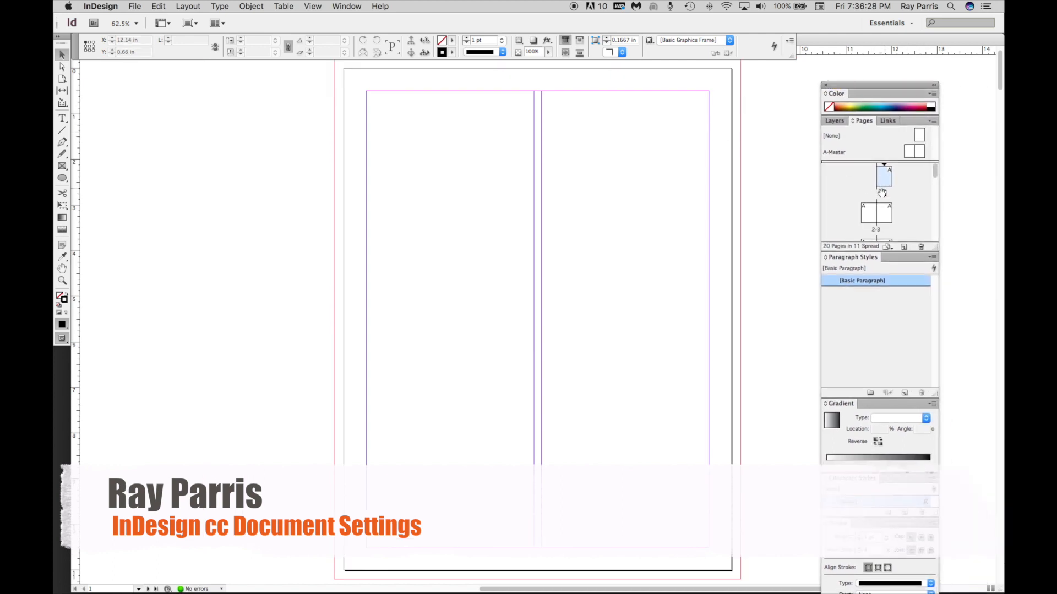
click(866, 213)
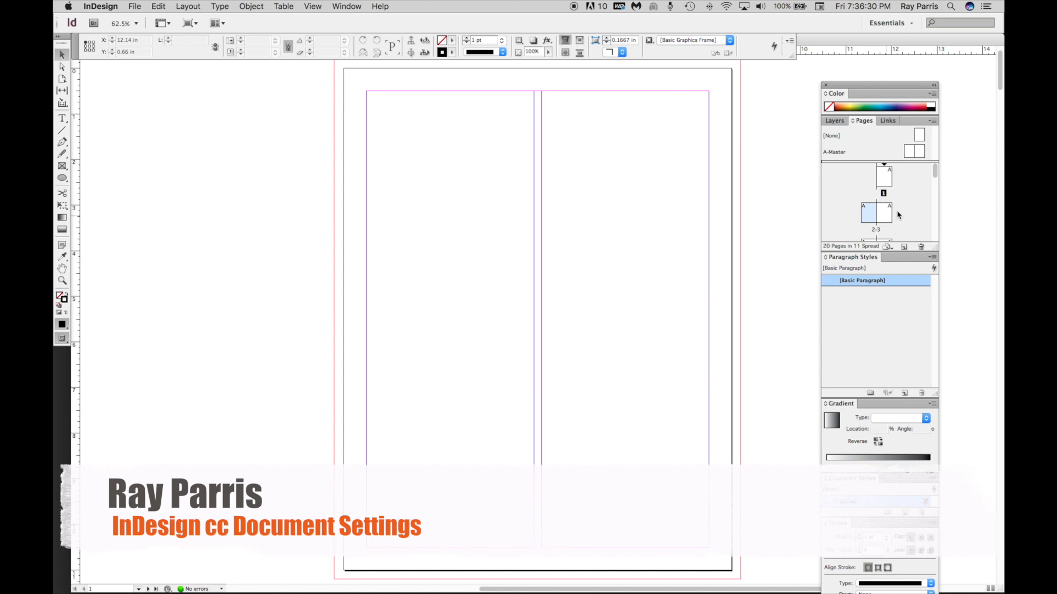
scroll(down, 3)
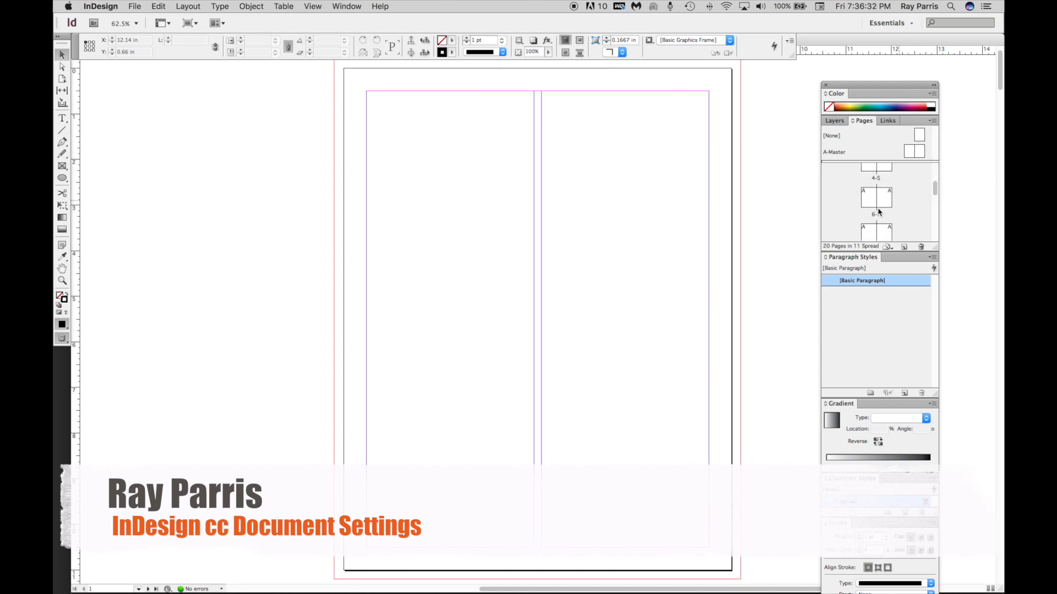
scroll(down, 3)
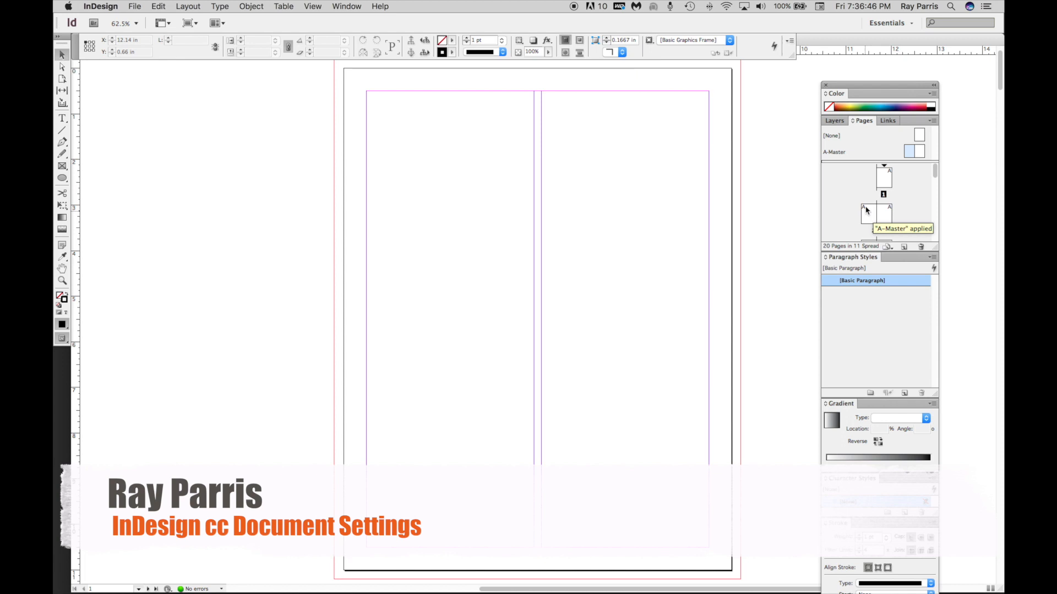
click(876, 214)
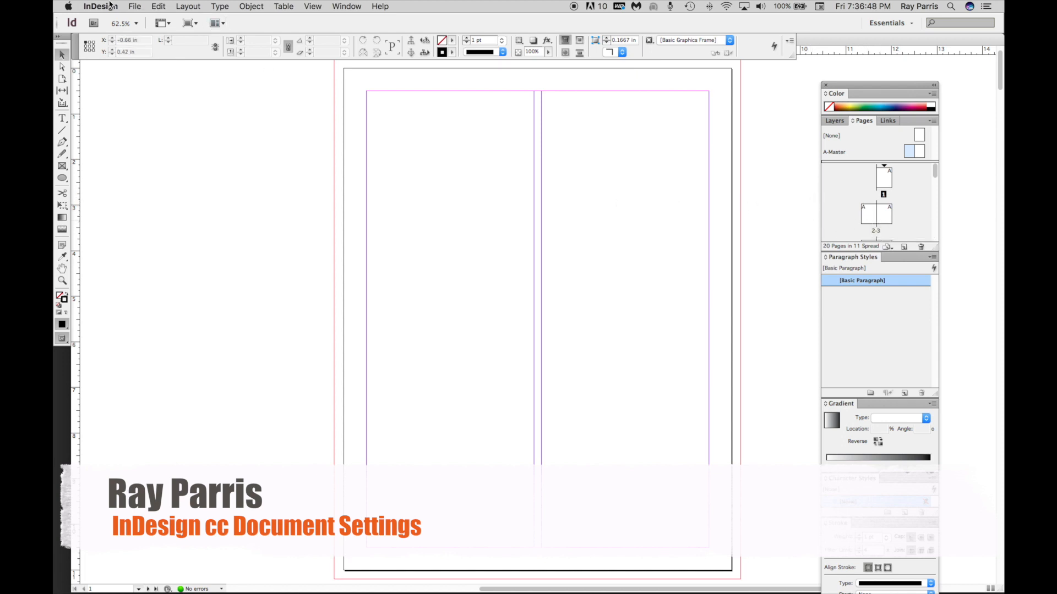
click(134, 6)
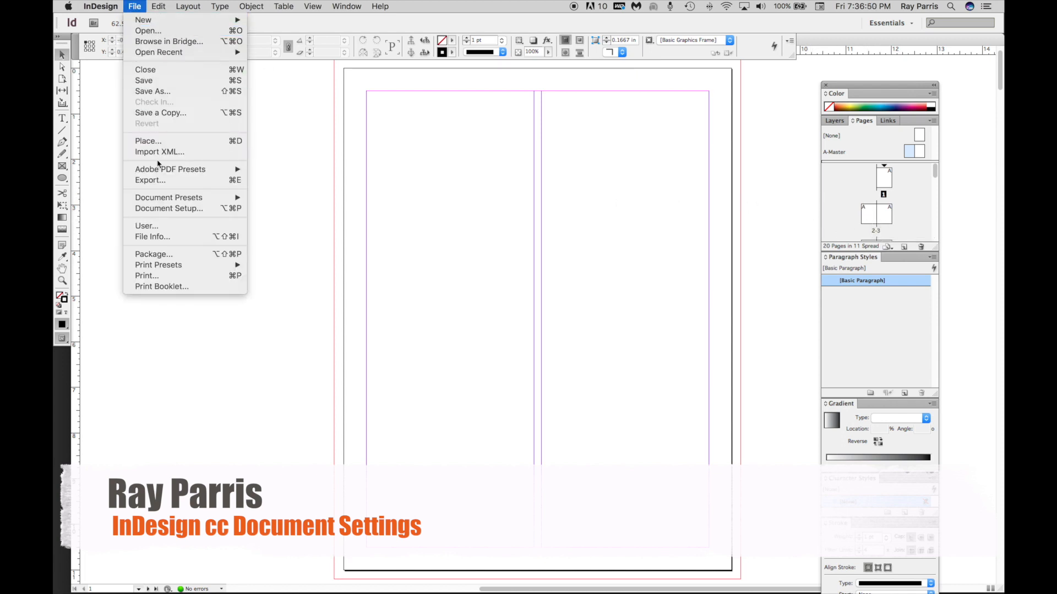
mouse_move(160, 250)
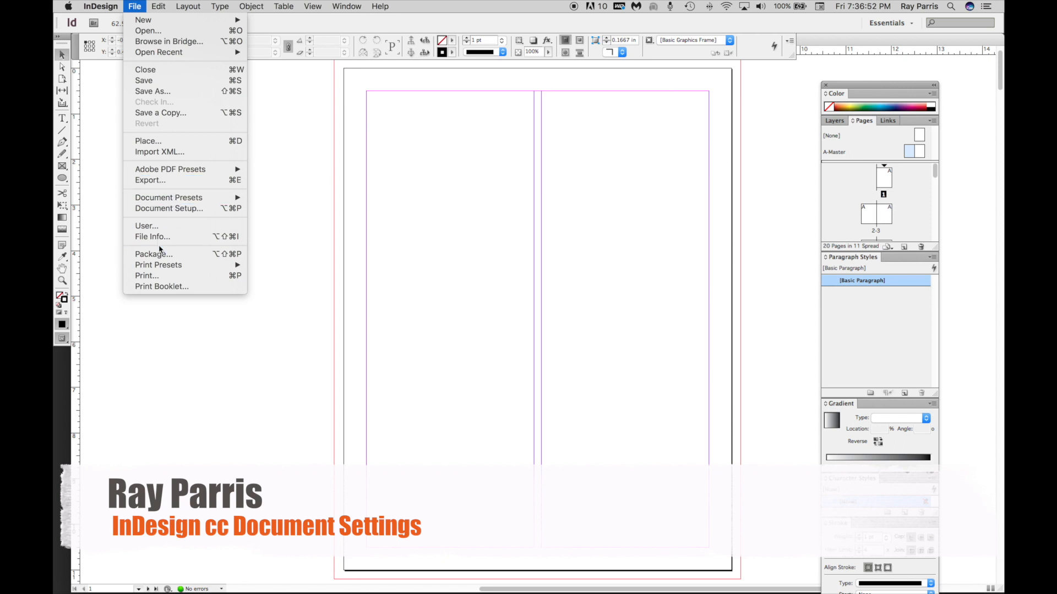
mouse_move(152, 91)
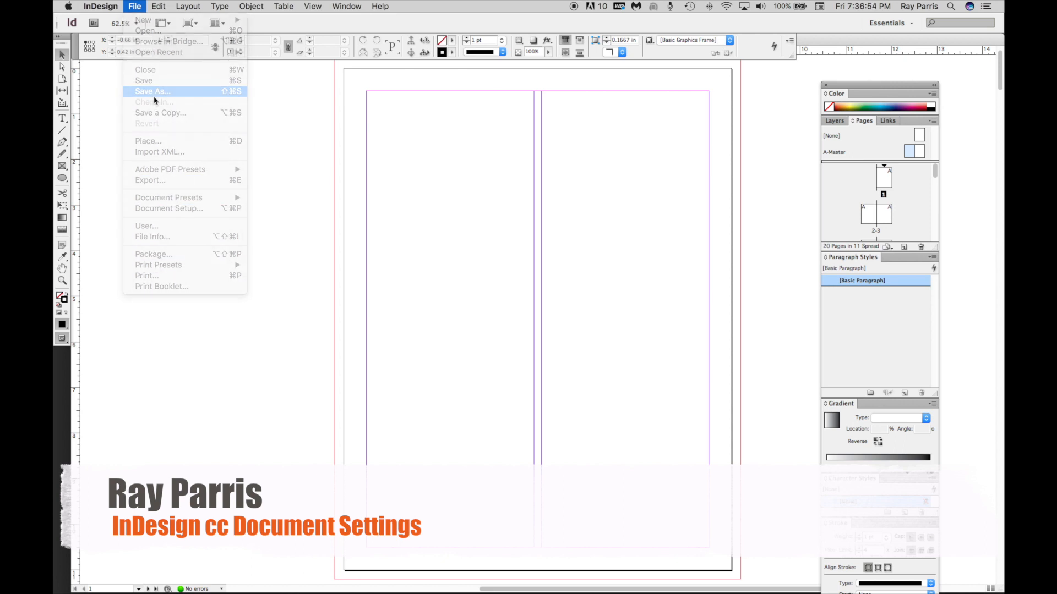
Save As 'Indesign Project.indd' in the Indesign Assets folder
click(151, 91)
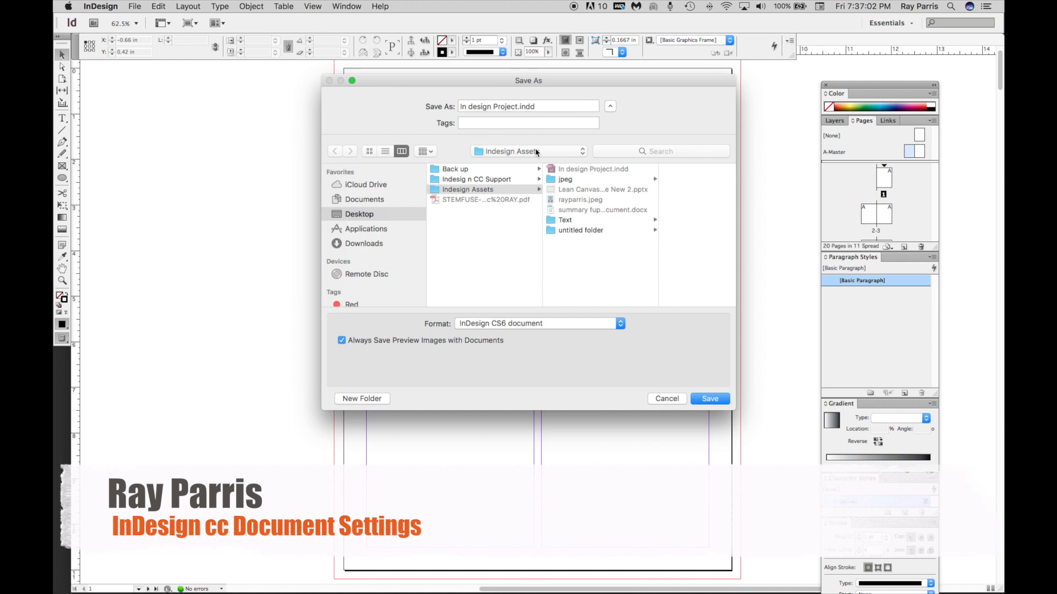
click(529, 107)
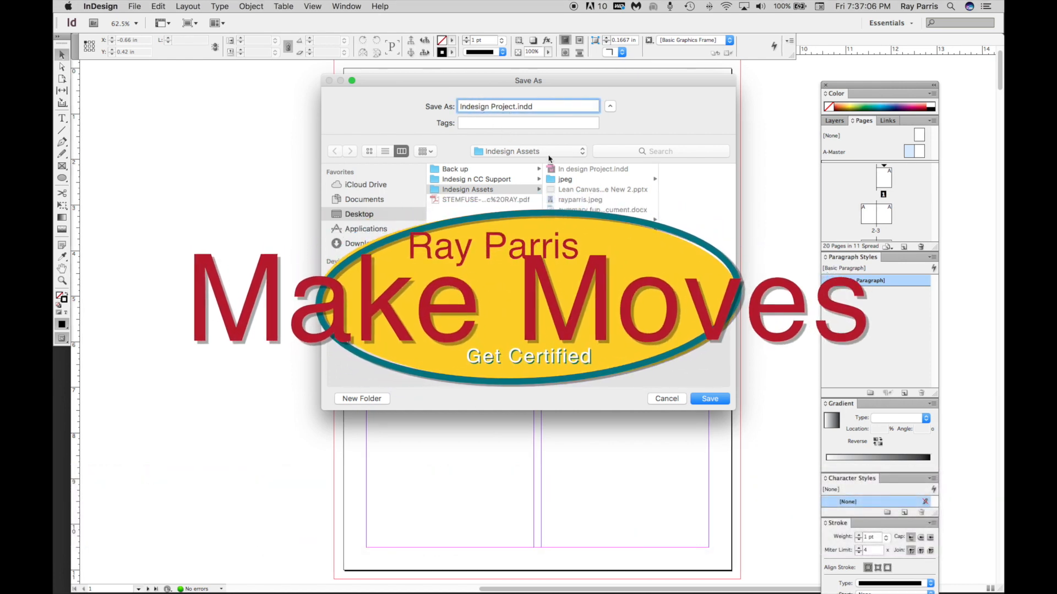
click(709, 398)
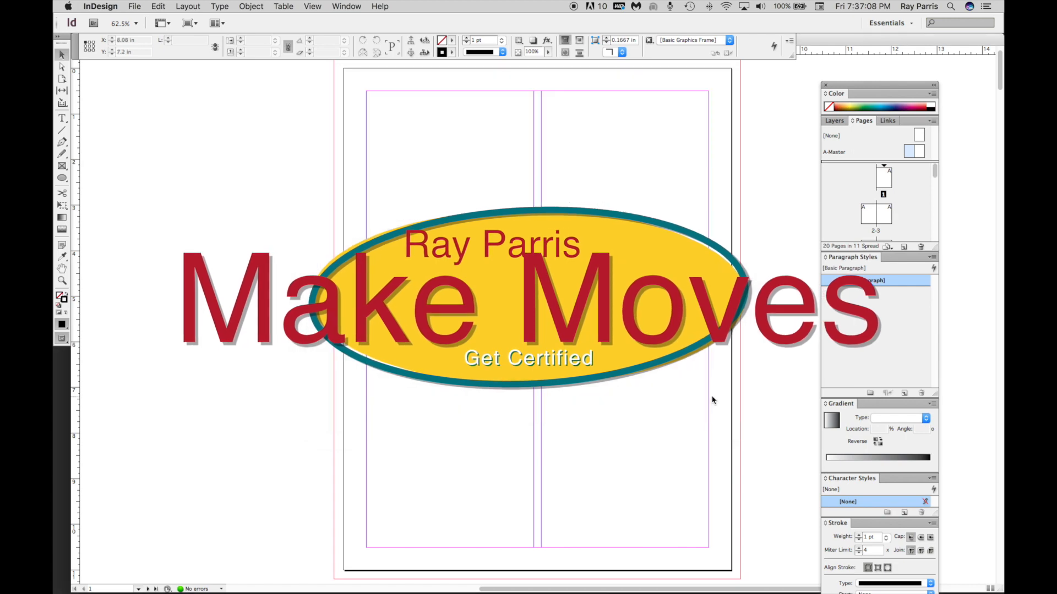